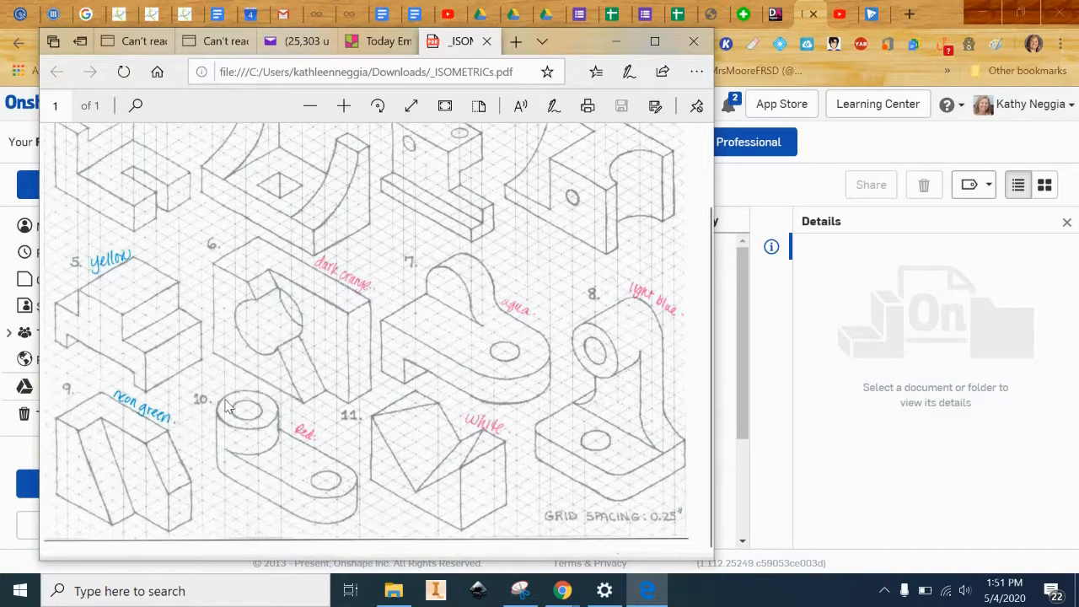
mouse_move(290, 460)
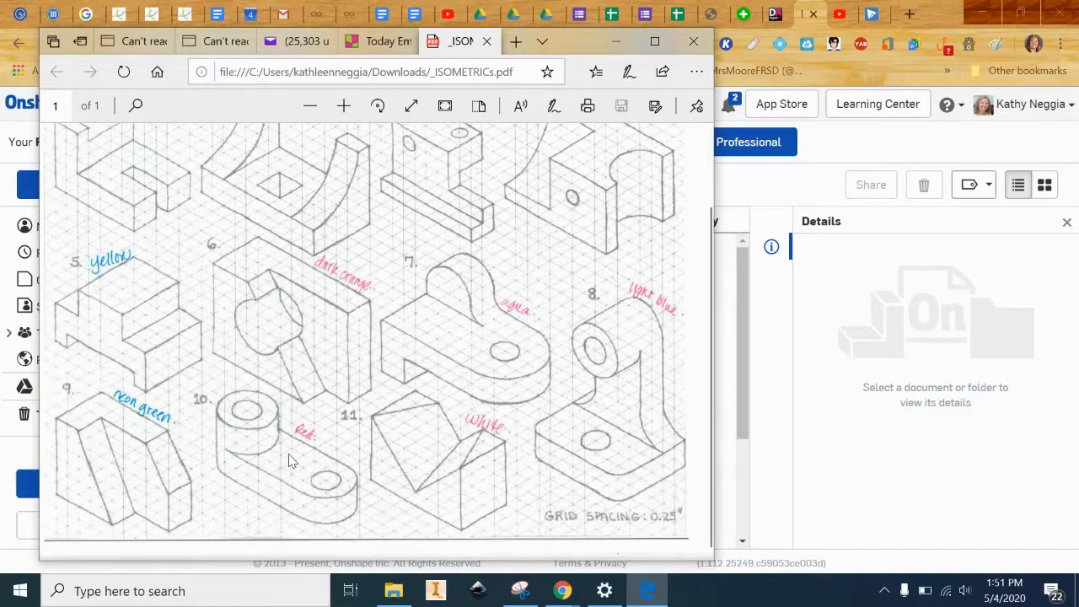
mouse_move(329, 482)
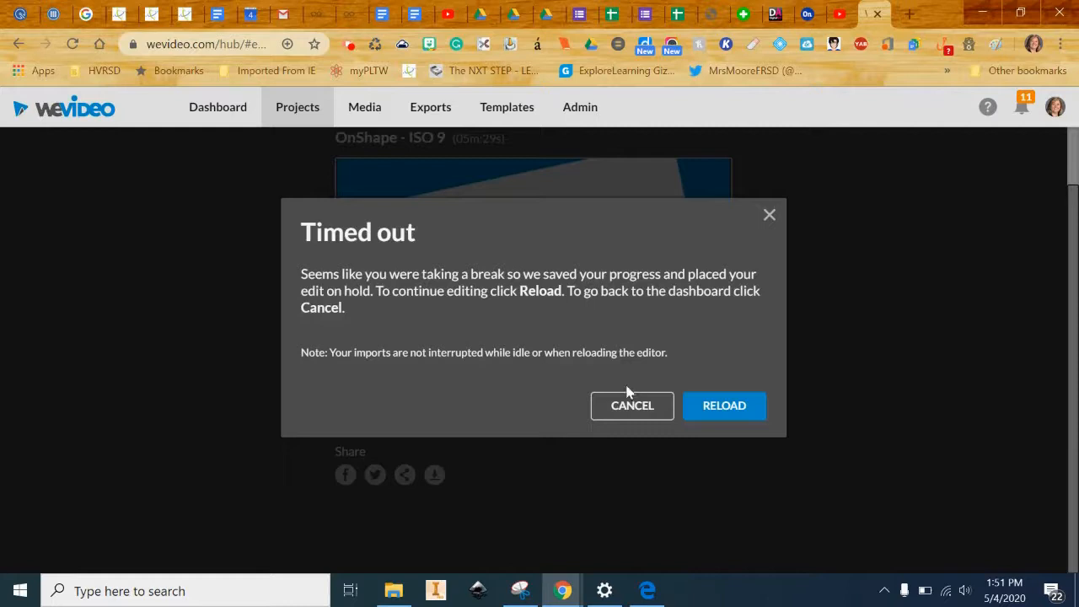
Step: Reload the timed-out video editor and return to the Onshape ISO documents folder
click(723, 405)
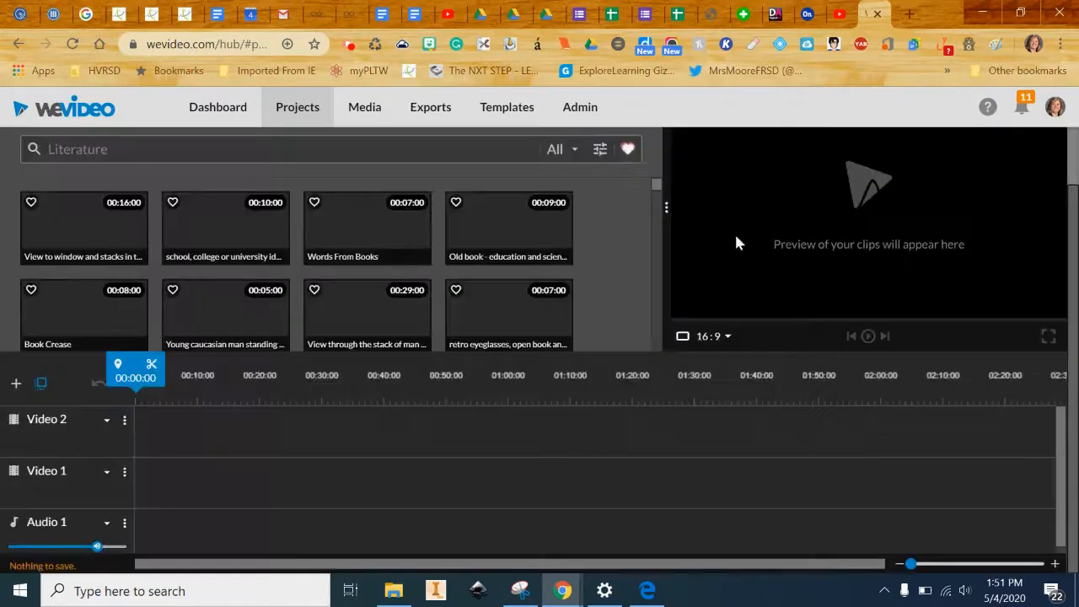
click(816, 13)
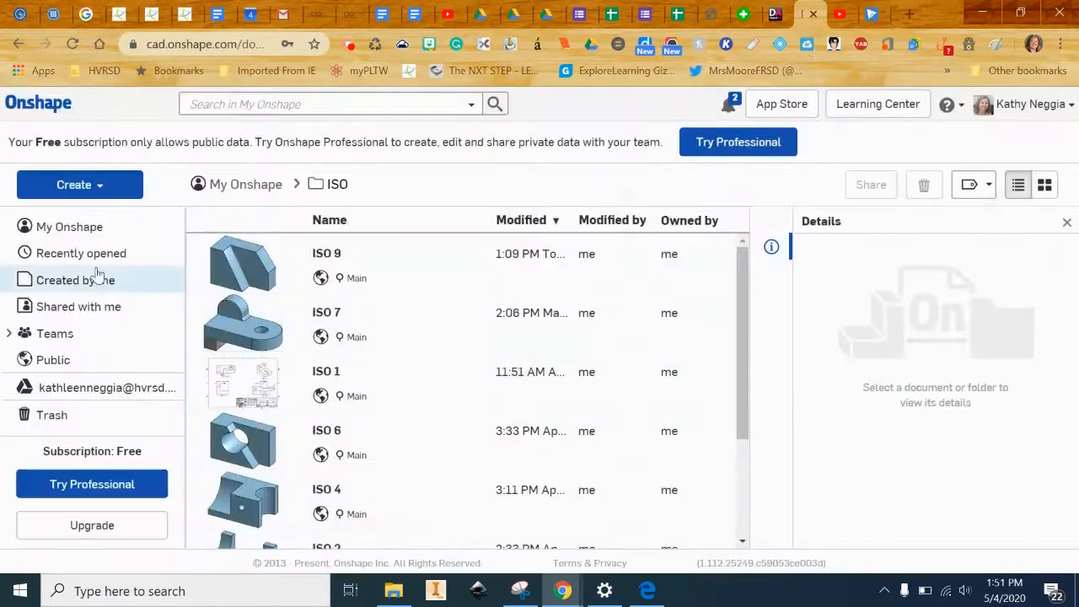
Step: Create a new public Onshape document named 'ISO 10'
click(79, 184)
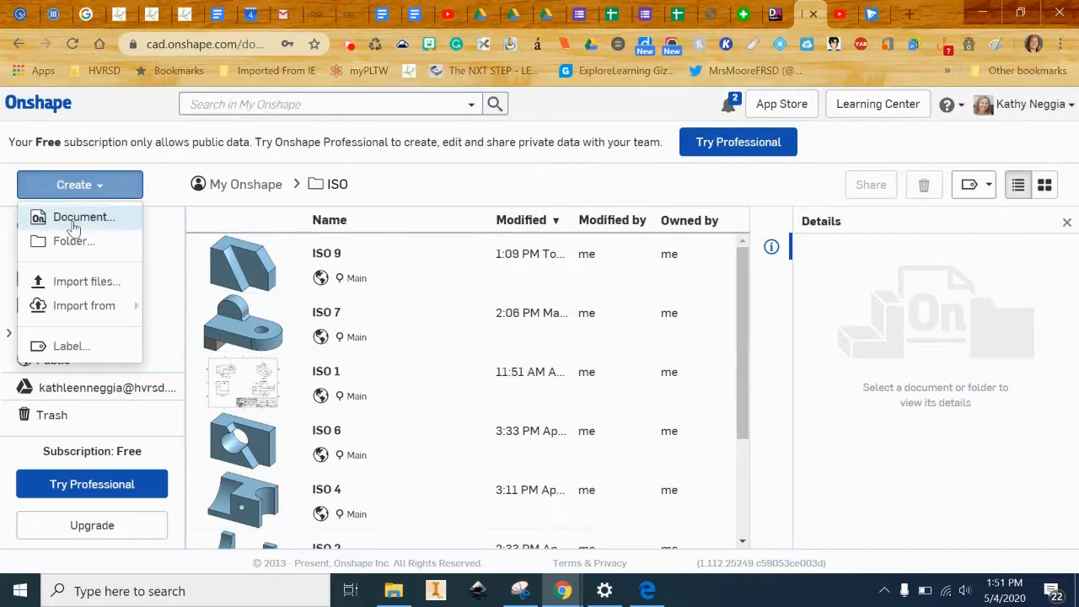
click(83, 216)
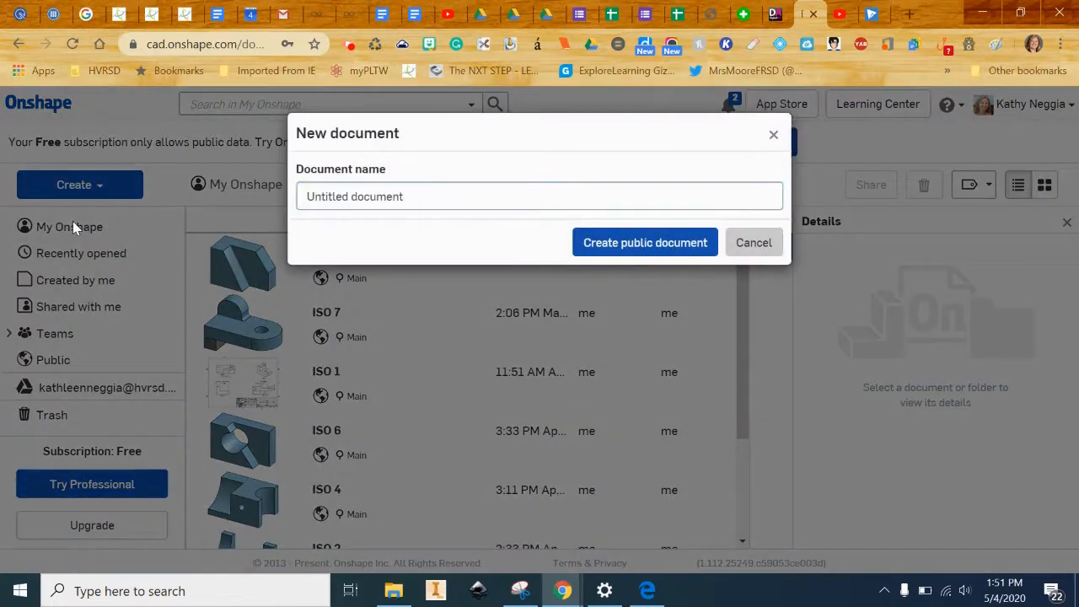
click(539, 196)
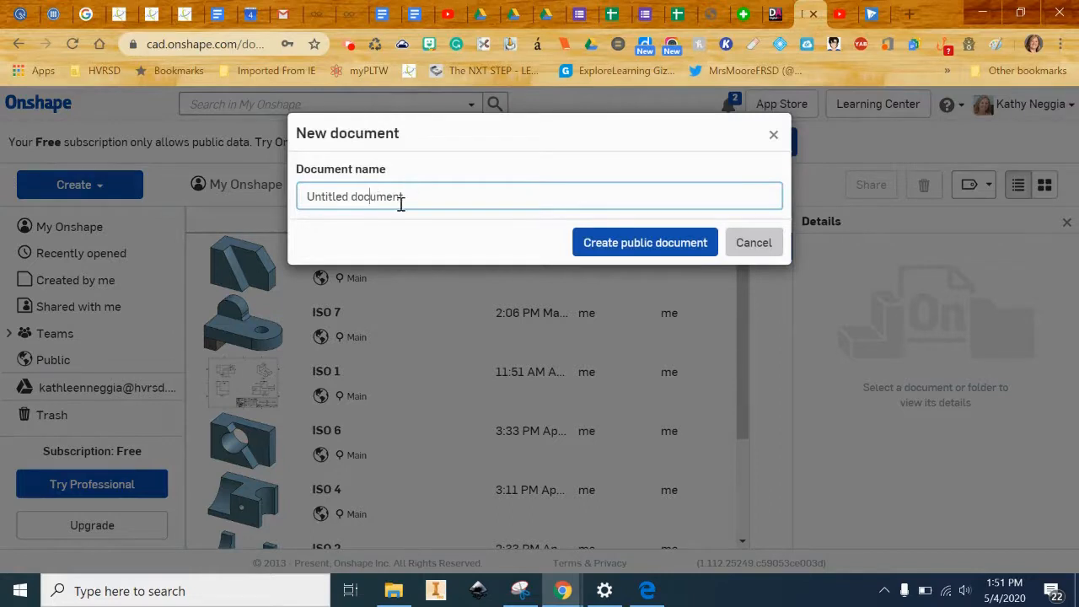
triple_click(354, 196)
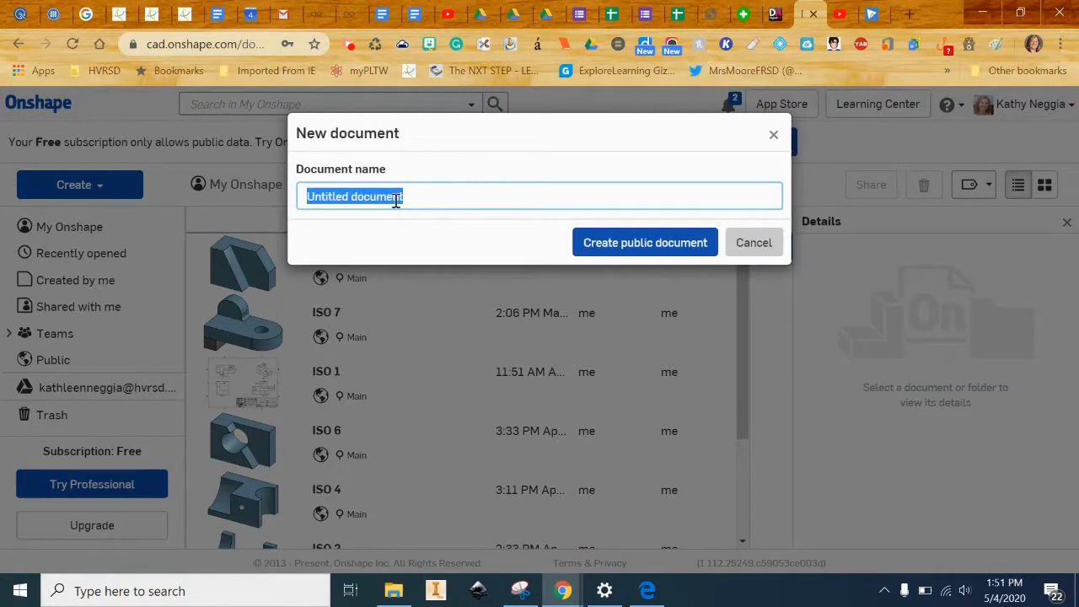
text(ISO 10)
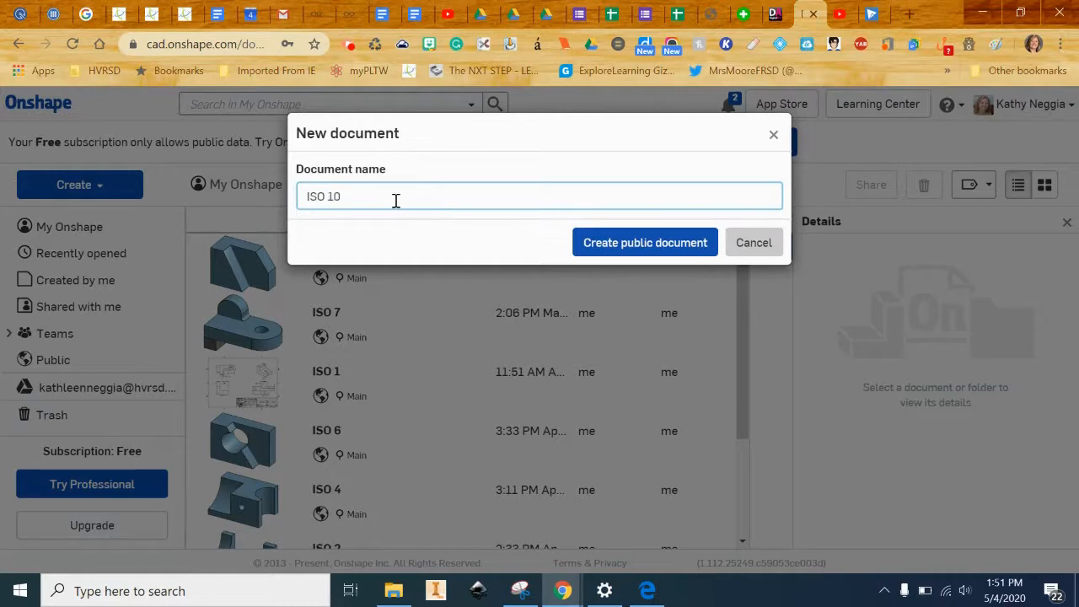
click(644, 242)
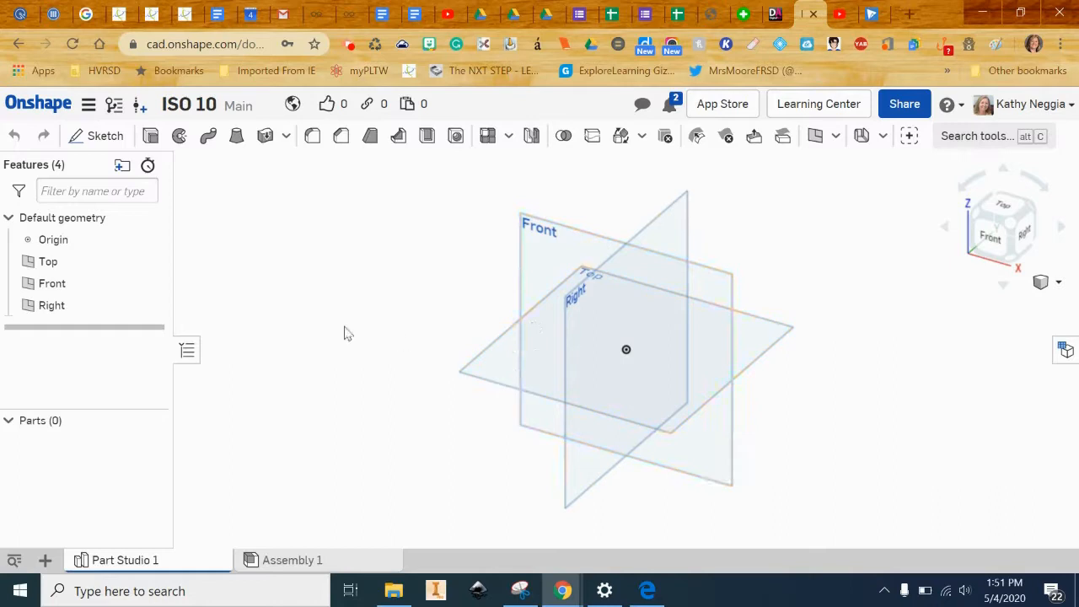
Step: Begin Sketch 1 on the Top plane and draw a horizontal construction line above the origin
click(105, 135)
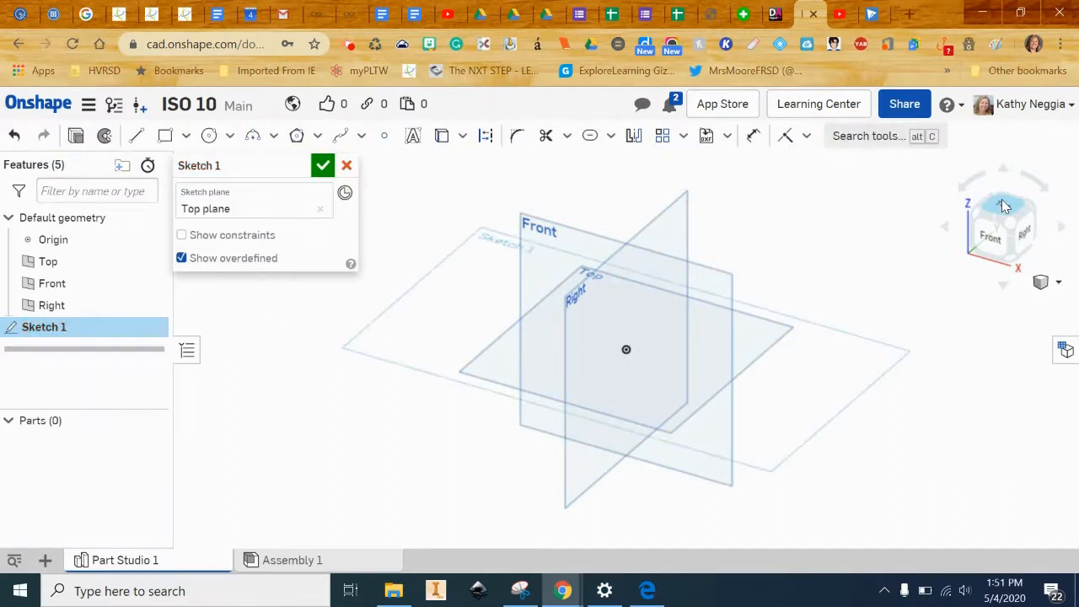
click(1001, 209)
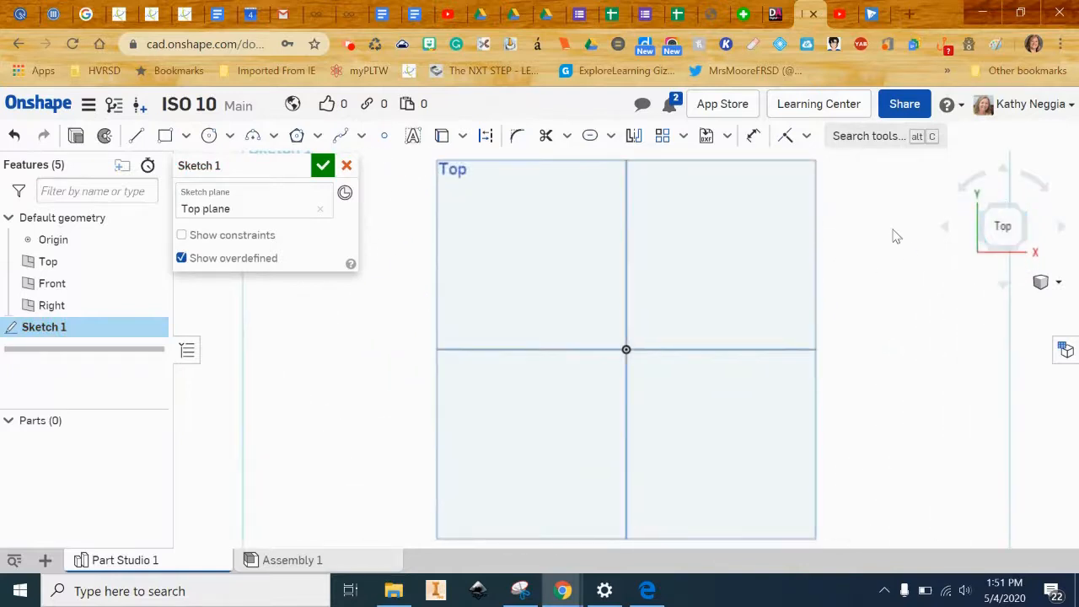
mouse_move(882, 199)
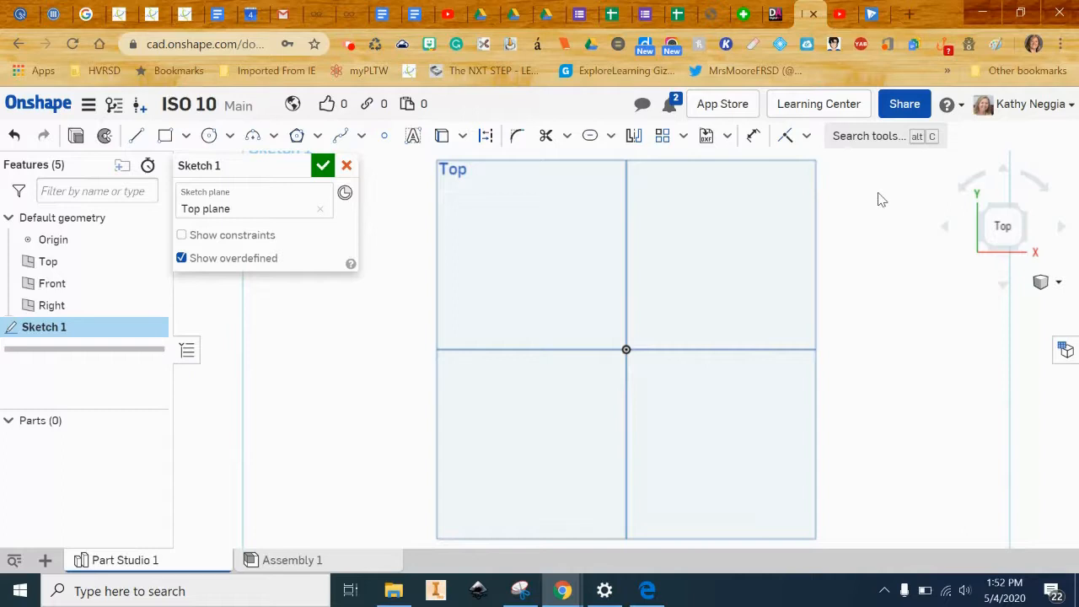
mouse_move(627, 207)
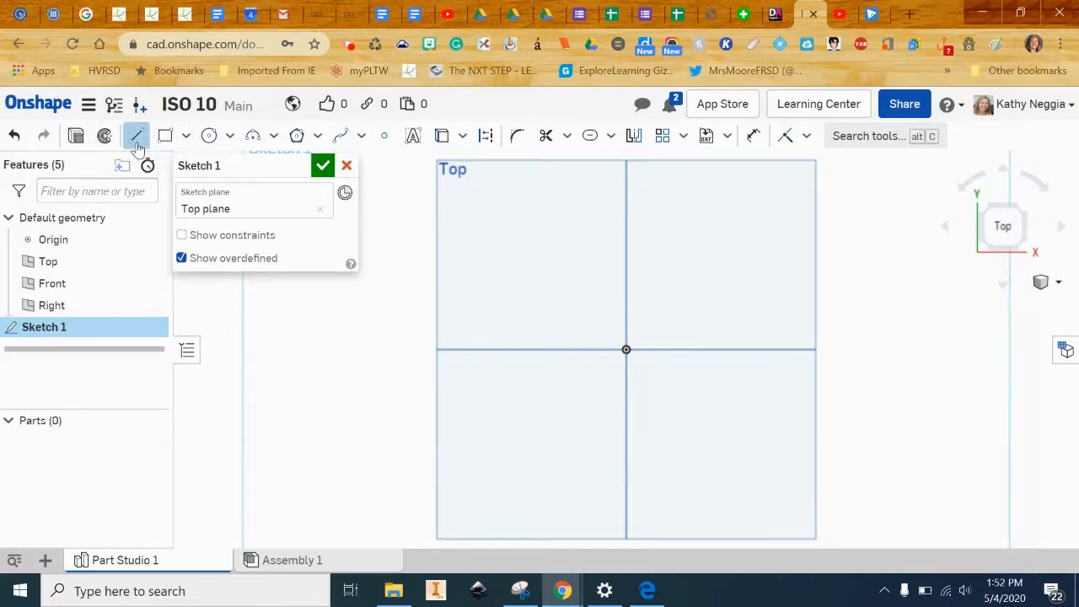
mouse_move(486, 135)
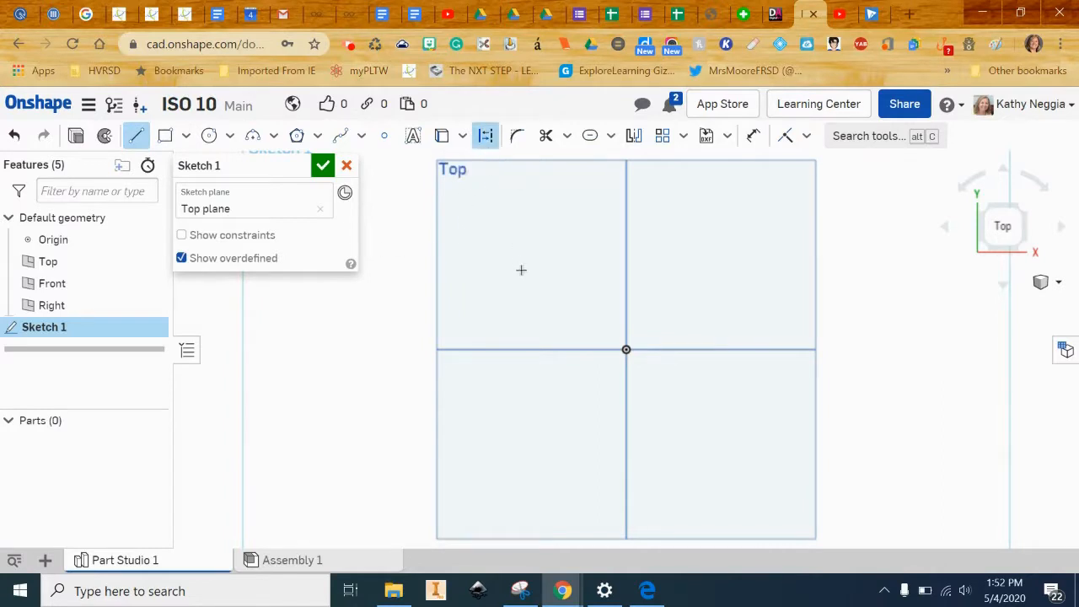
drag(531, 290, 729, 293)
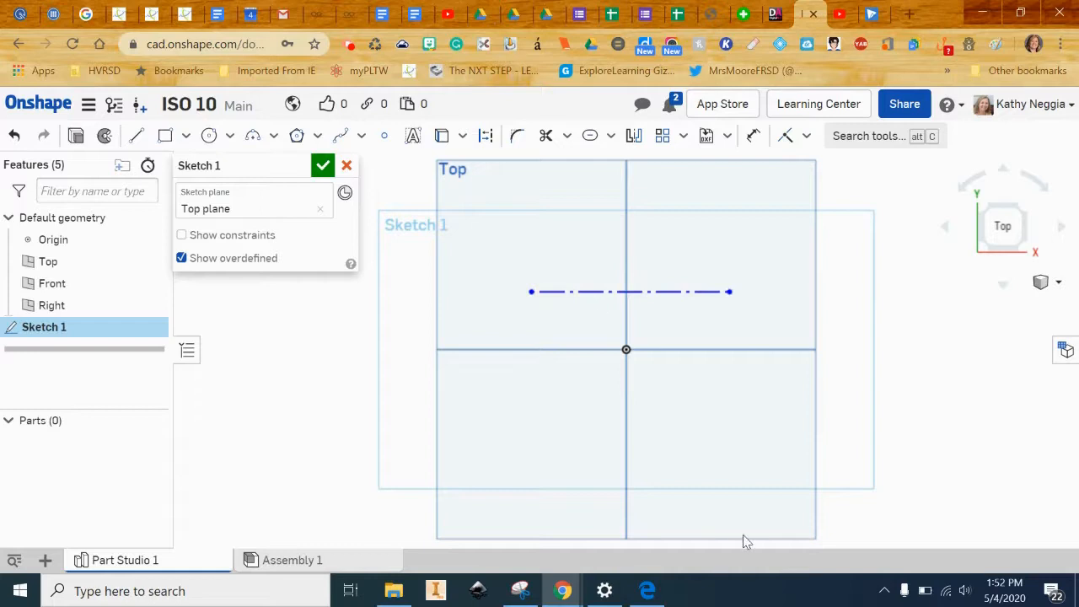
mouse_move(755, 509)
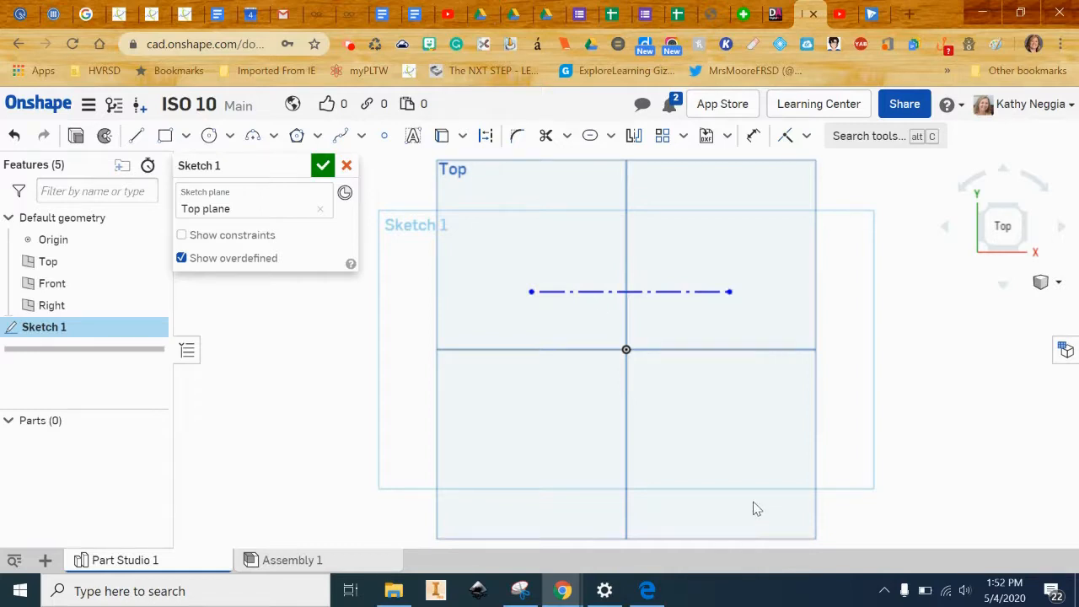
mouse_move(230, 106)
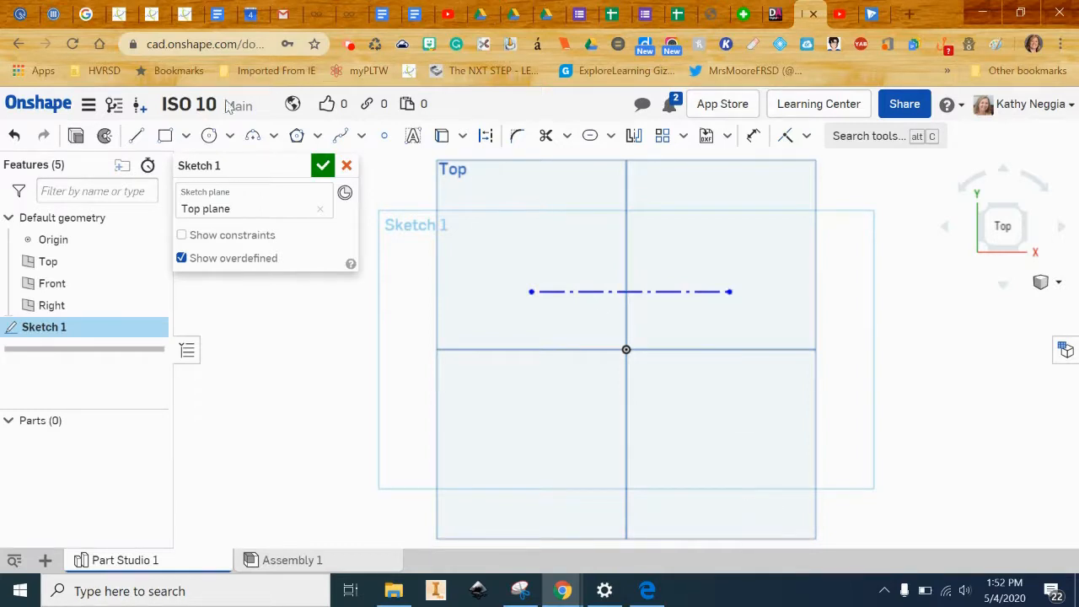
mouse_move(451, 382)
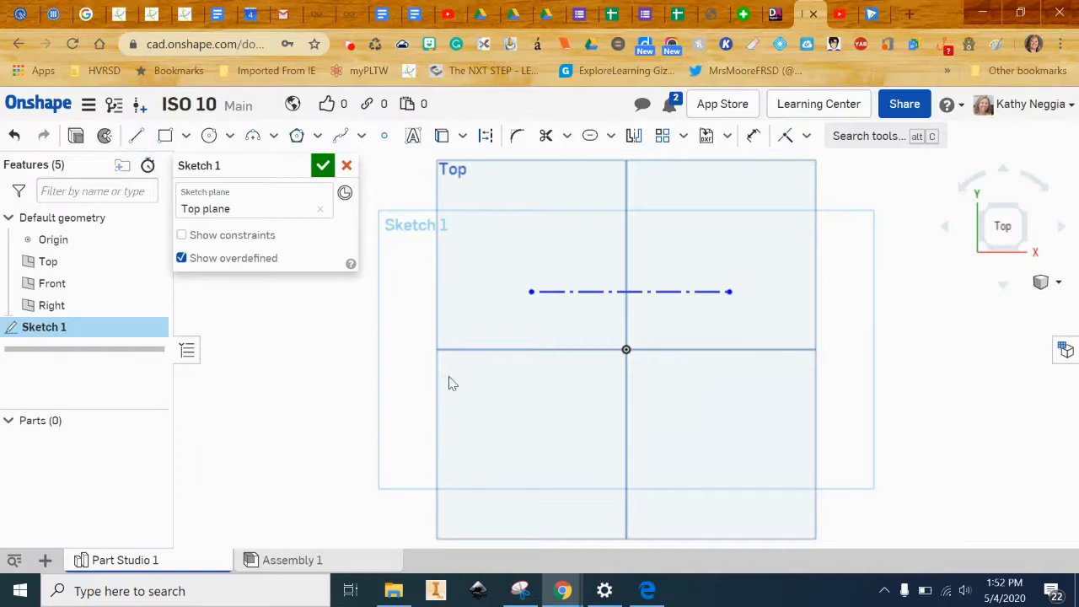
mouse_move(716, 321)
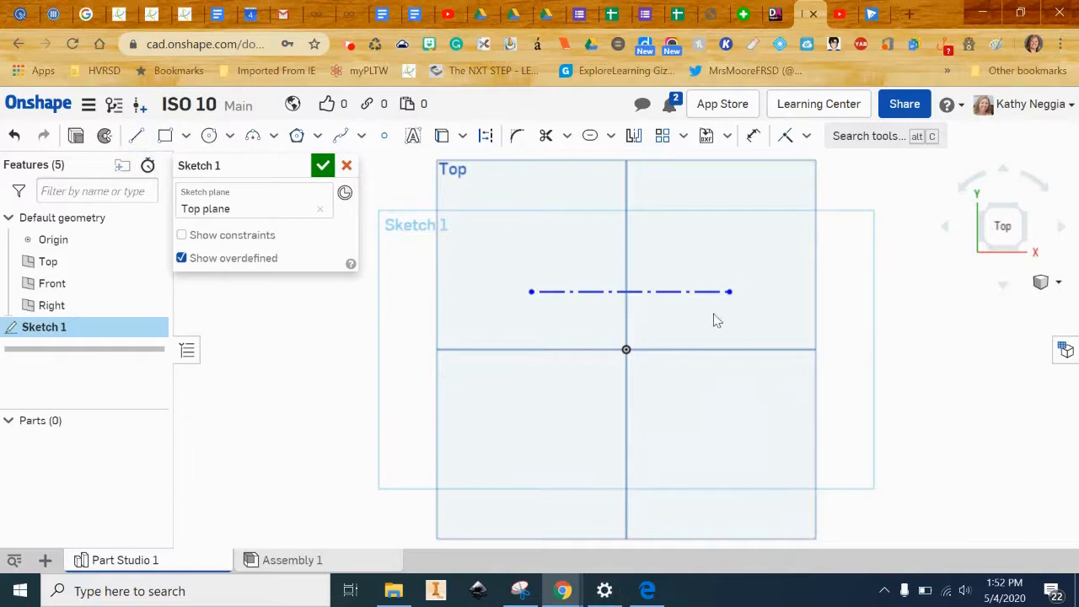
Step: Switch the sketch tool to Slot to draw a slot around the construction line
click(610, 135)
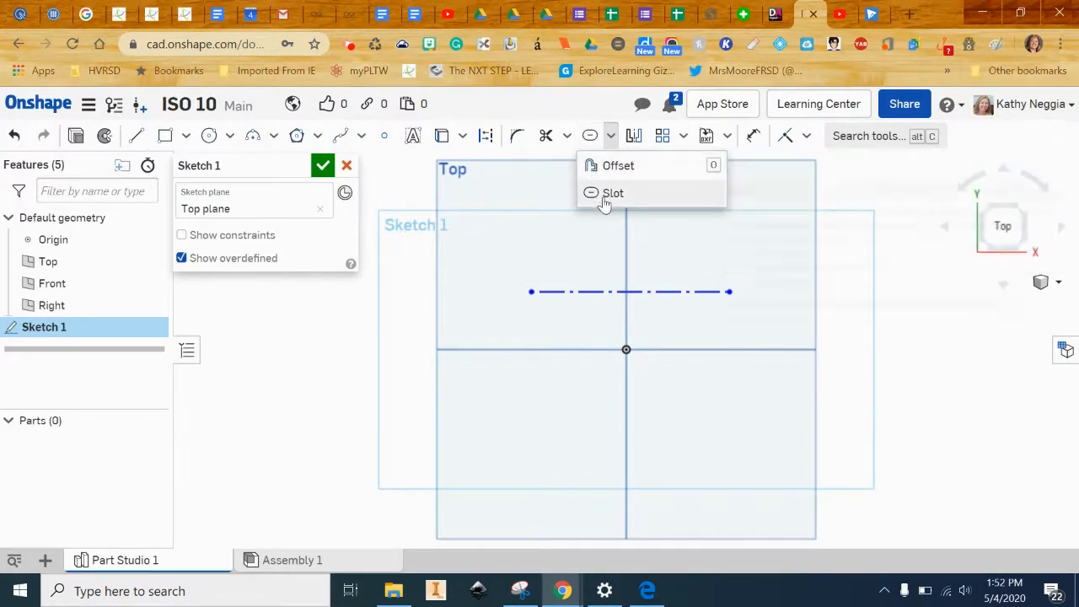
click(613, 192)
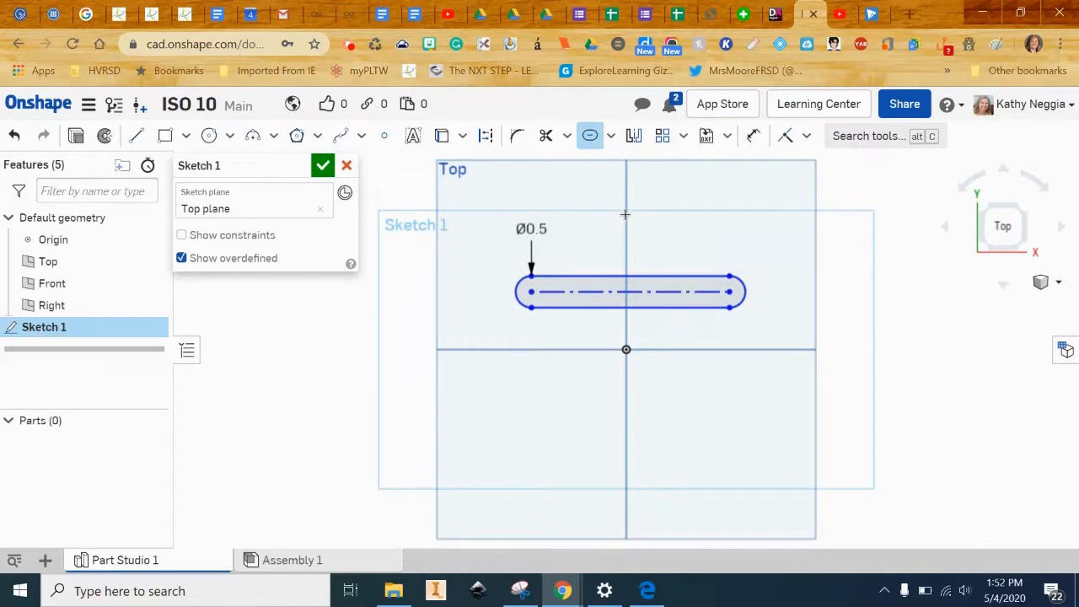
mouse_move(668, 246)
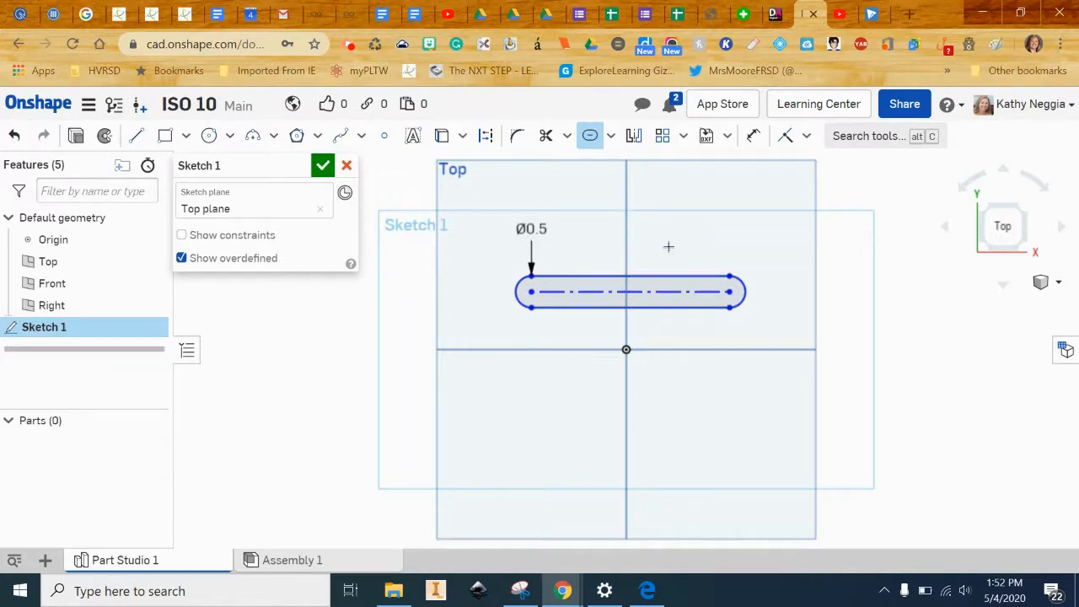
mouse_move(586, 268)
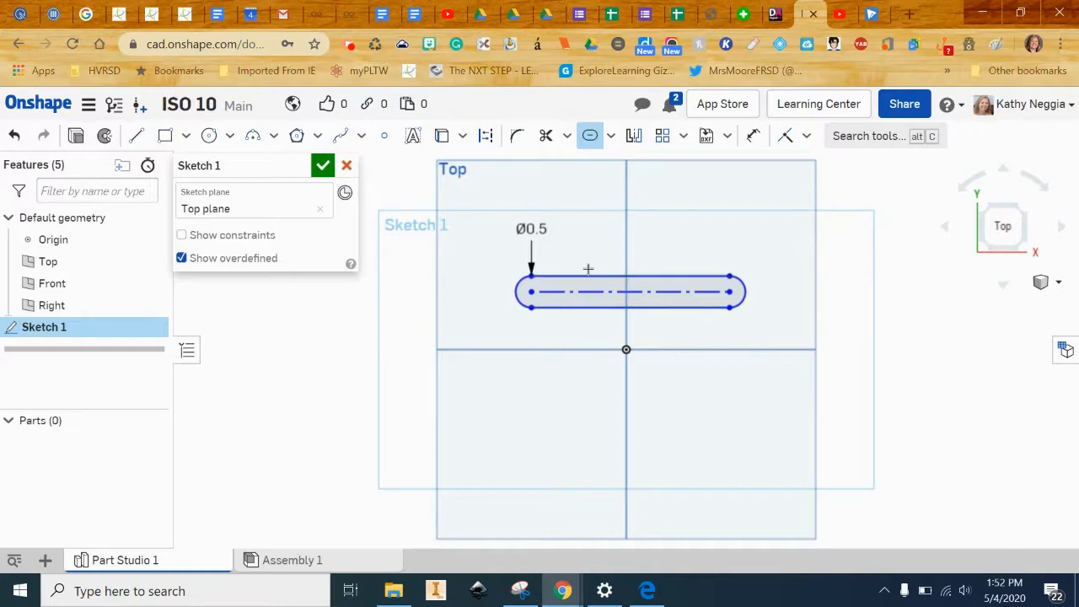
mouse_move(754, 135)
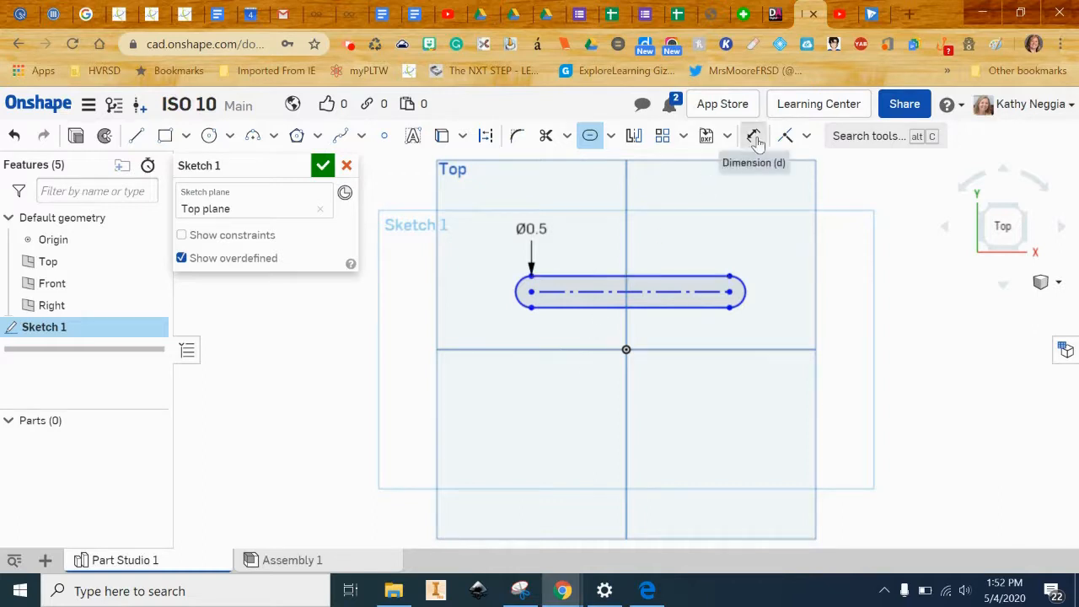
click(752, 134)
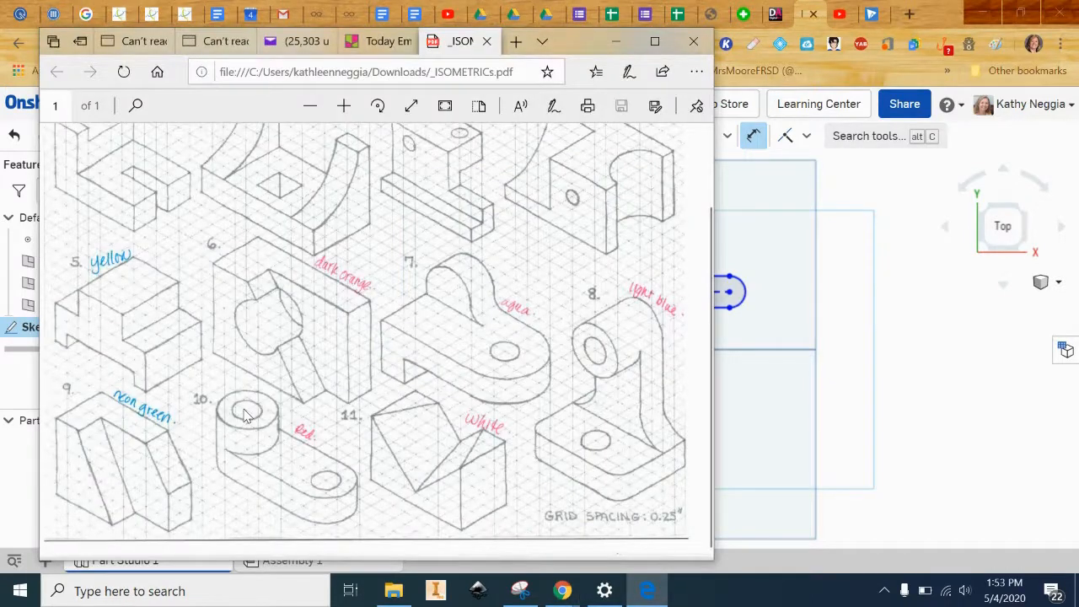
mouse_move(329, 486)
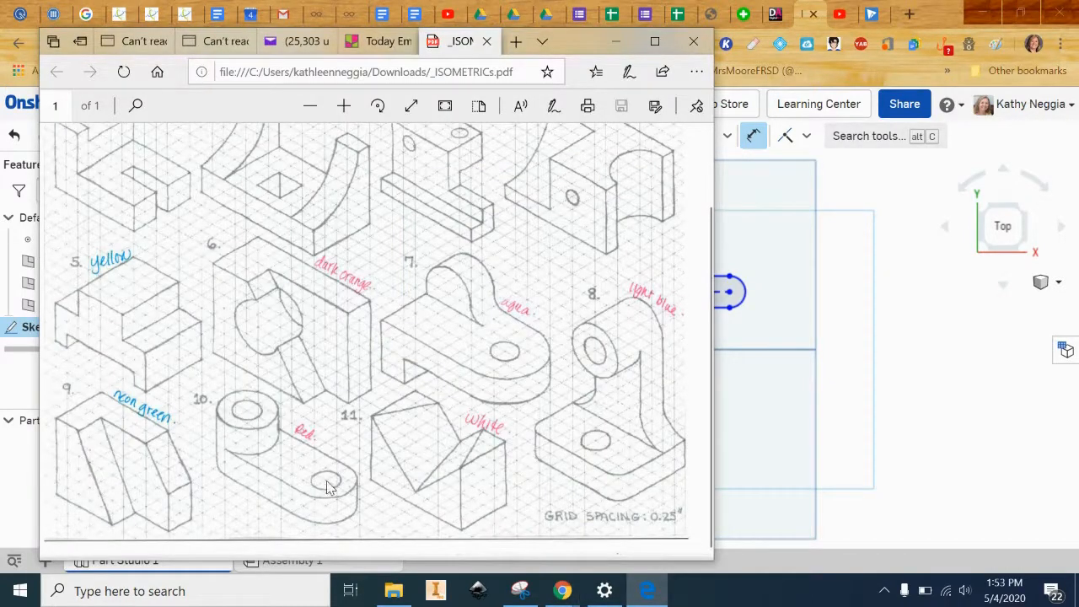
mouse_move(885, 155)
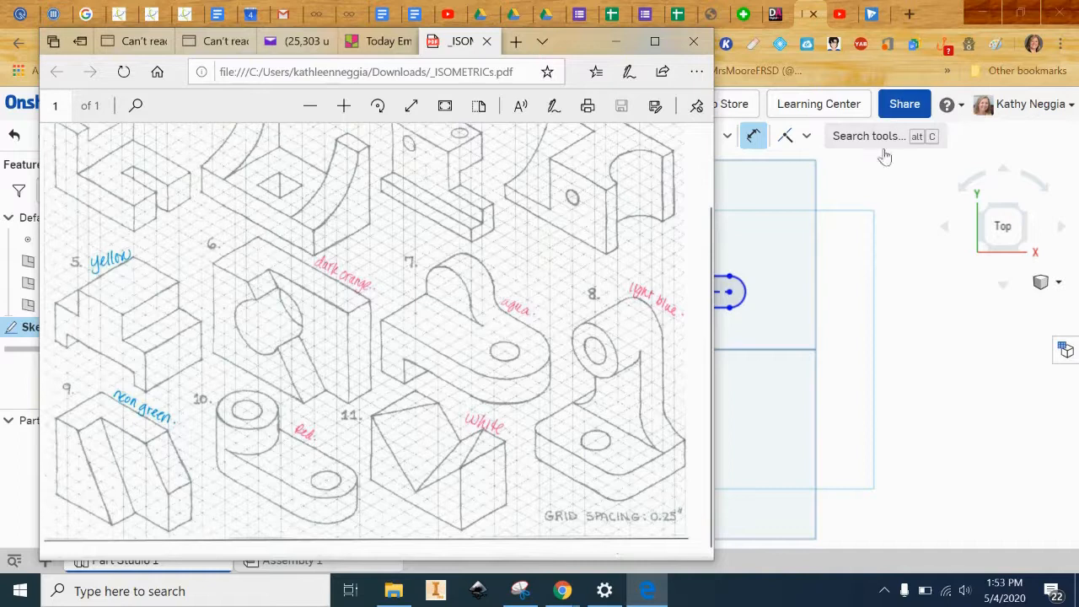
mouse_move(272, 477)
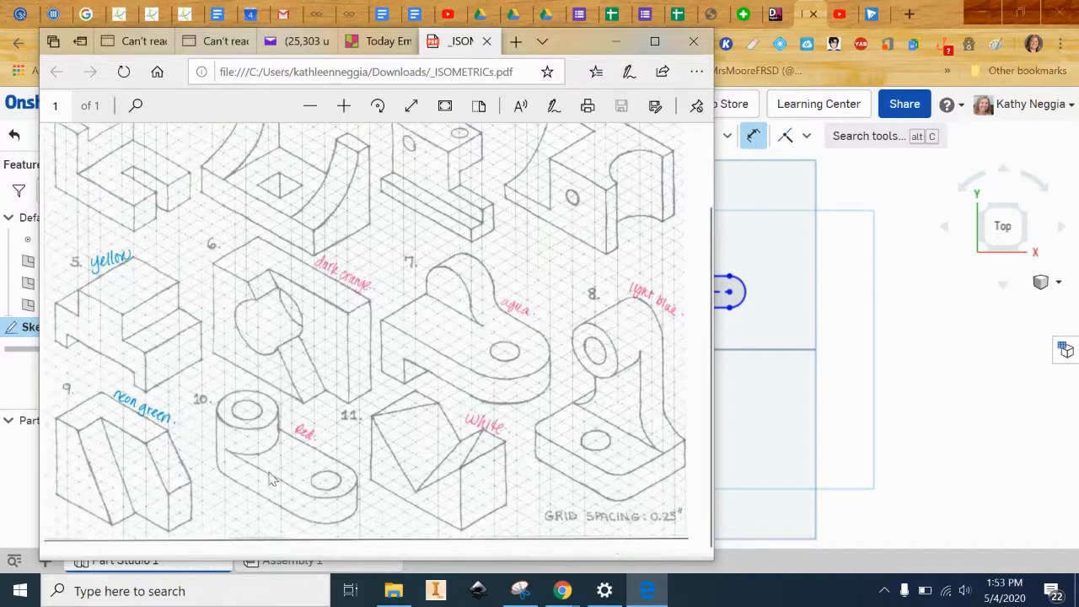
mouse_move(543, 413)
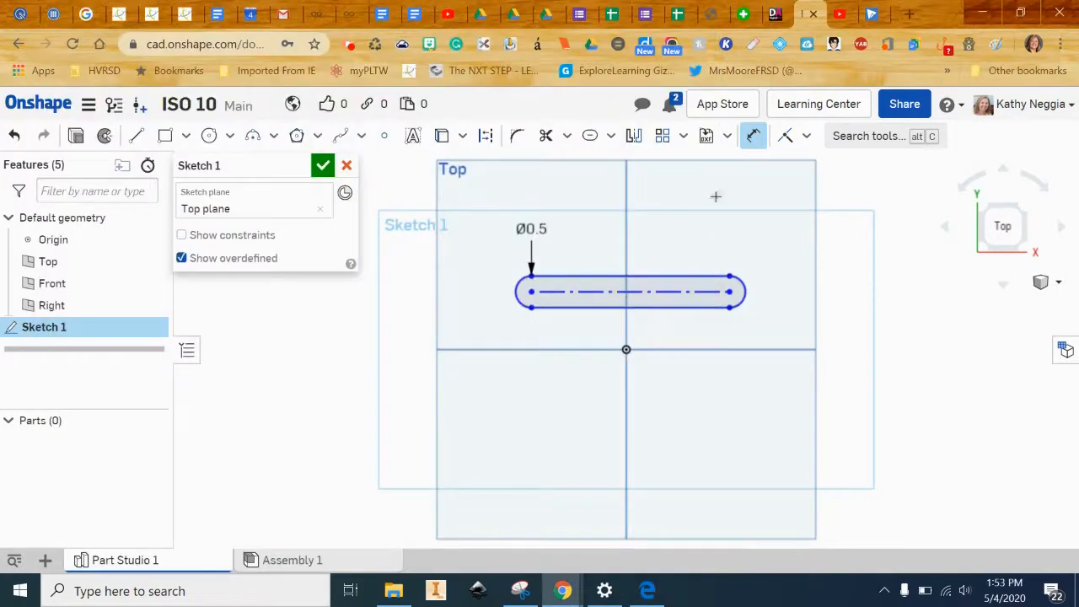
mouse_move(678, 210)
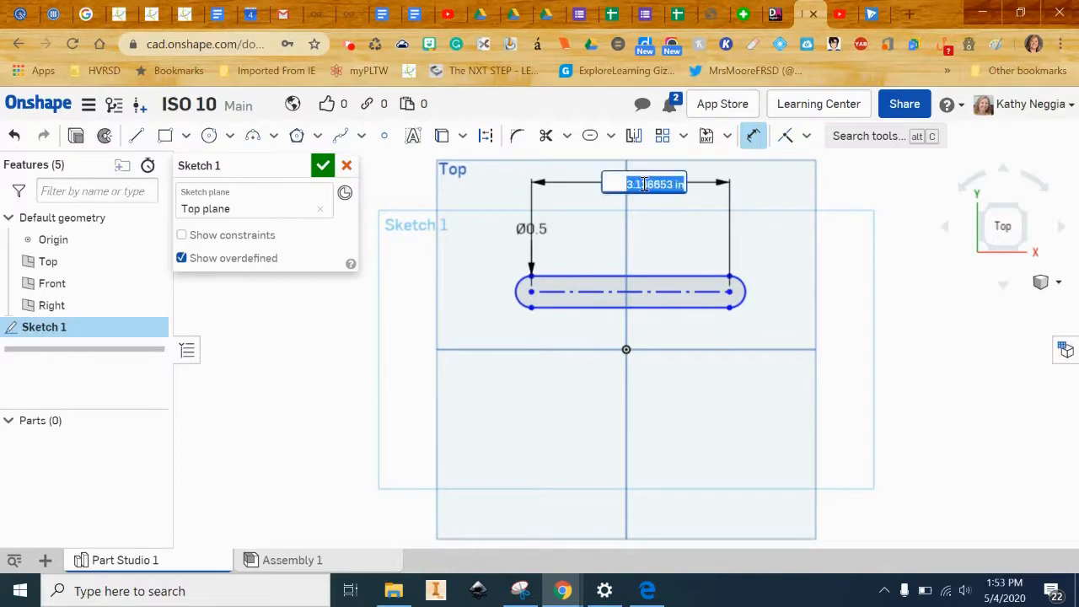
Step: Dimension the slot length between end centres as 2
text(2)
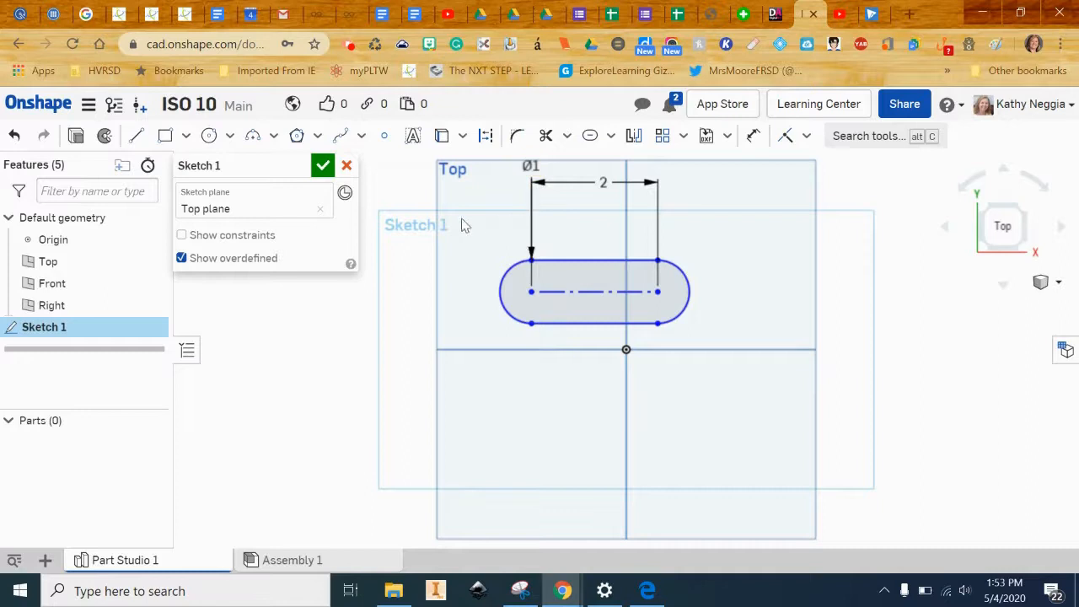
Step: Finish the slot sketch and bring the isometric drawing sheet back up for reference
click(324, 165)
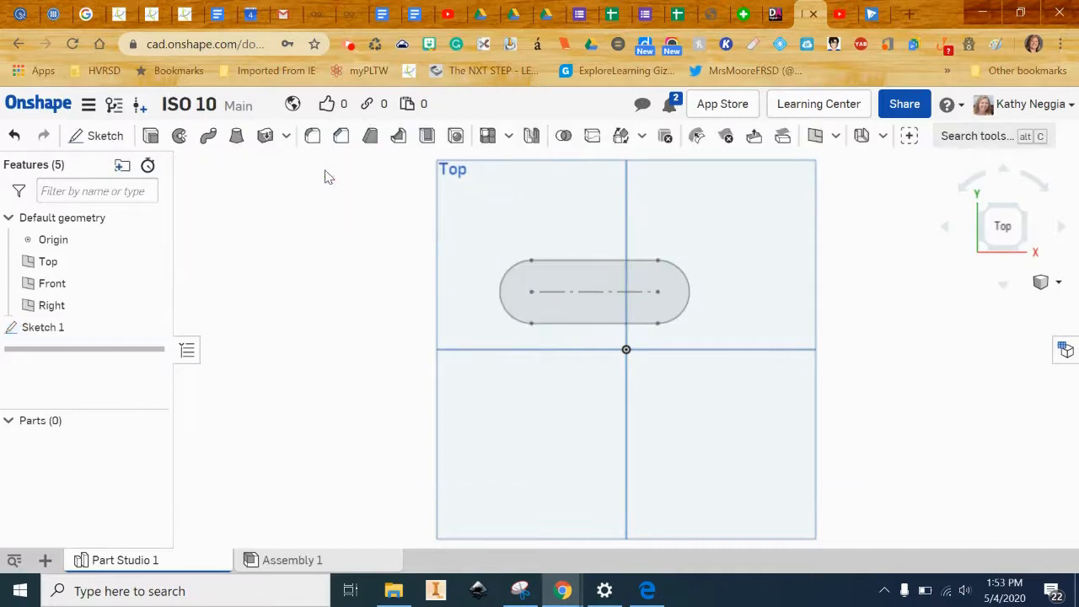
mouse_move(150, 134)
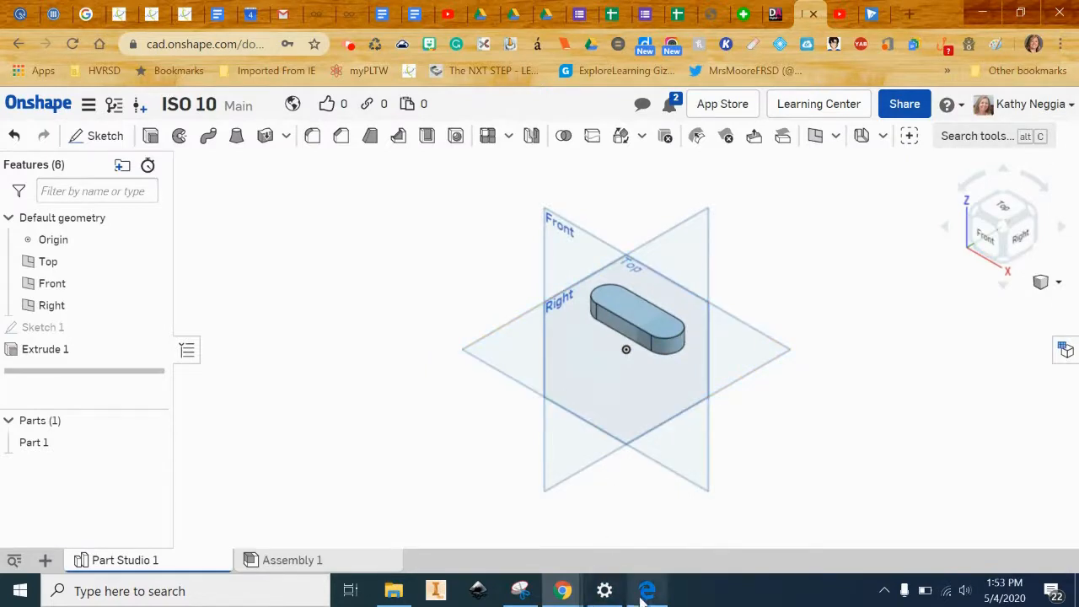
click(647, 590)
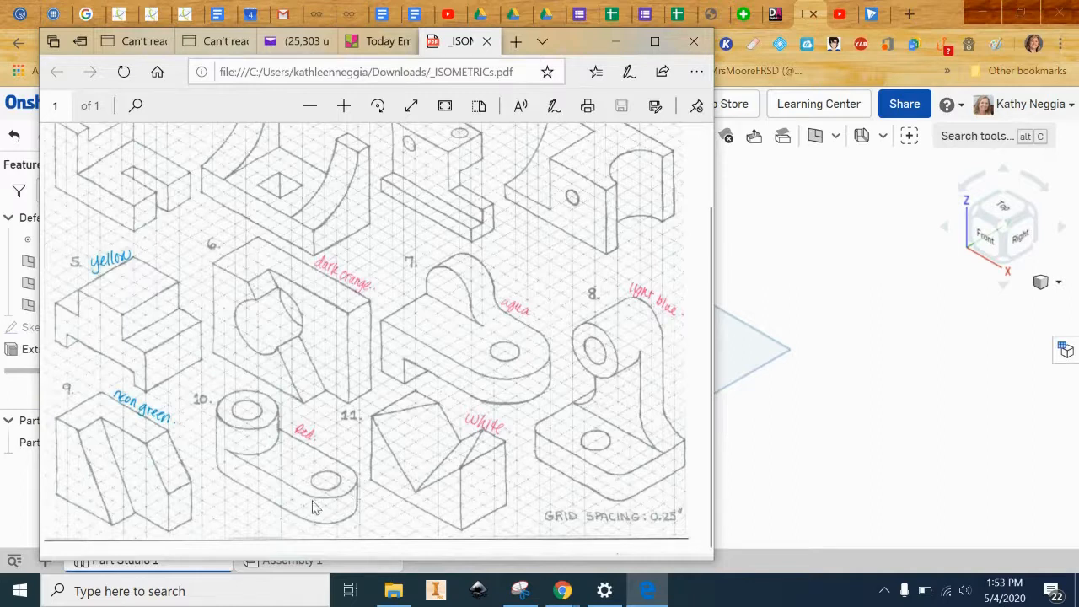
mouse_move(324, 452)
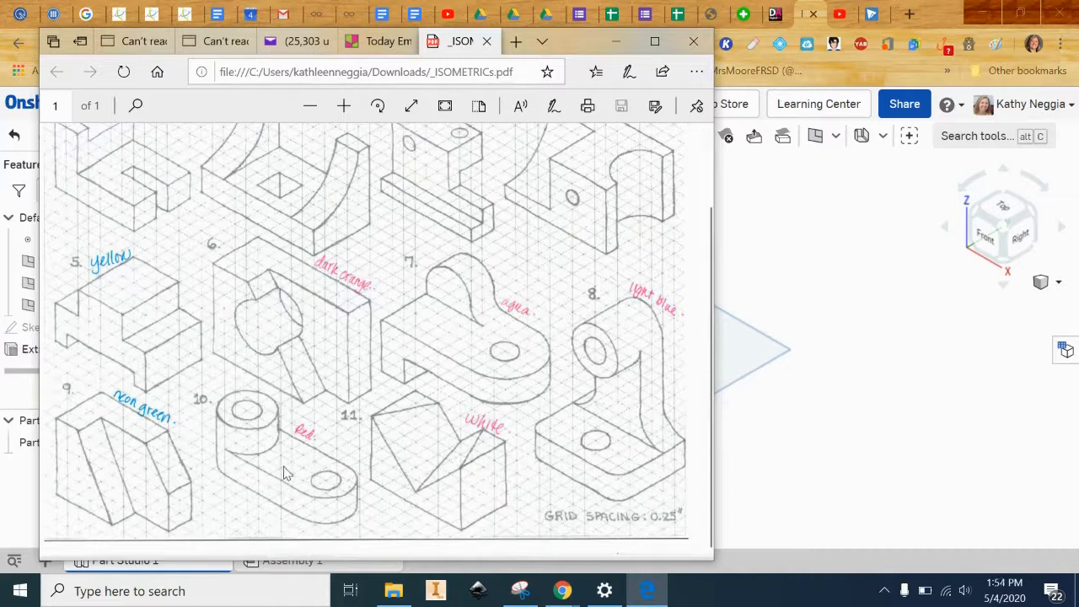
mouse_move(290, 482)
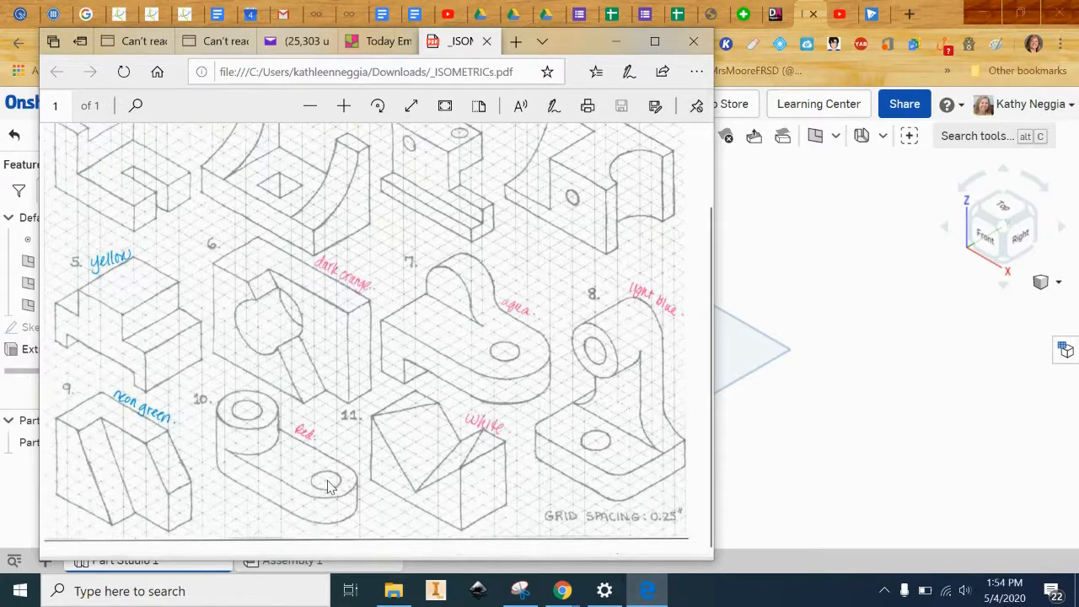
mouse_move(816, 240)
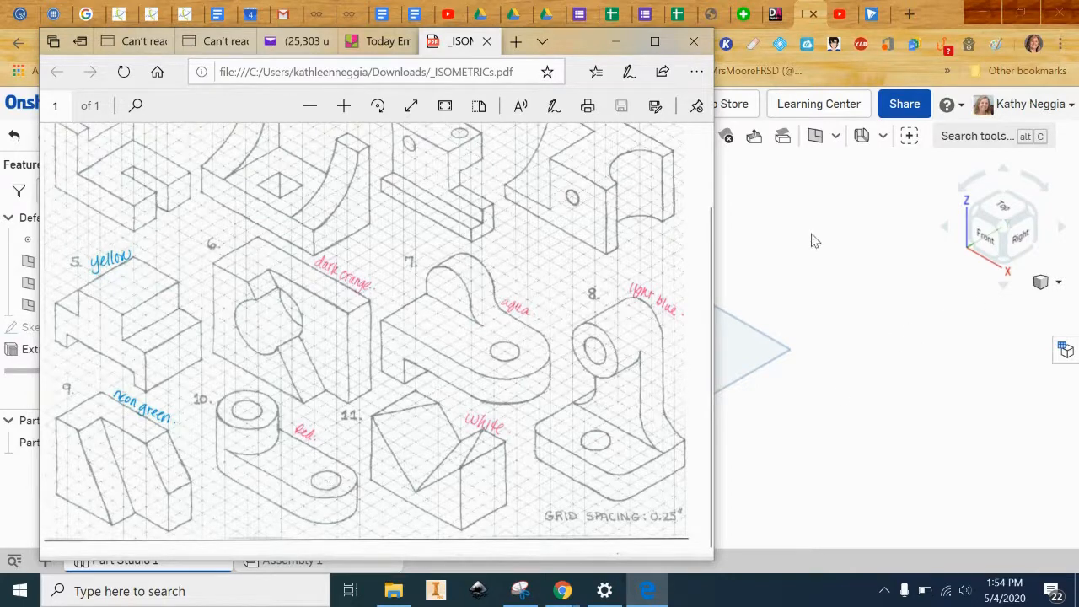
click(458, 41)
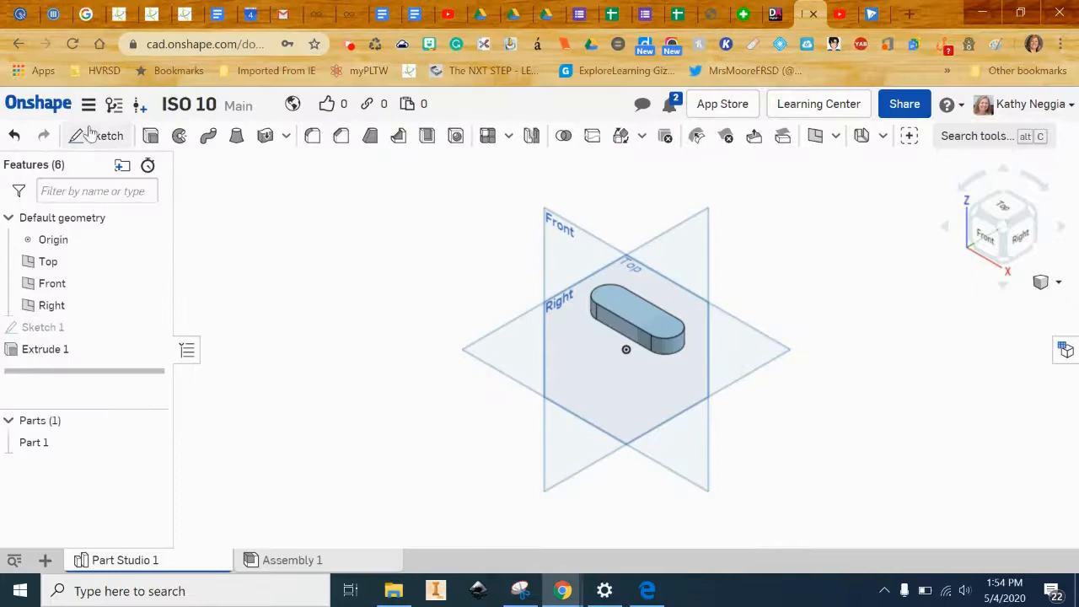
Step: Begin Sketch 2 on the block's top face and edit the 0.488 dimension to 0.5
click(94, 135)
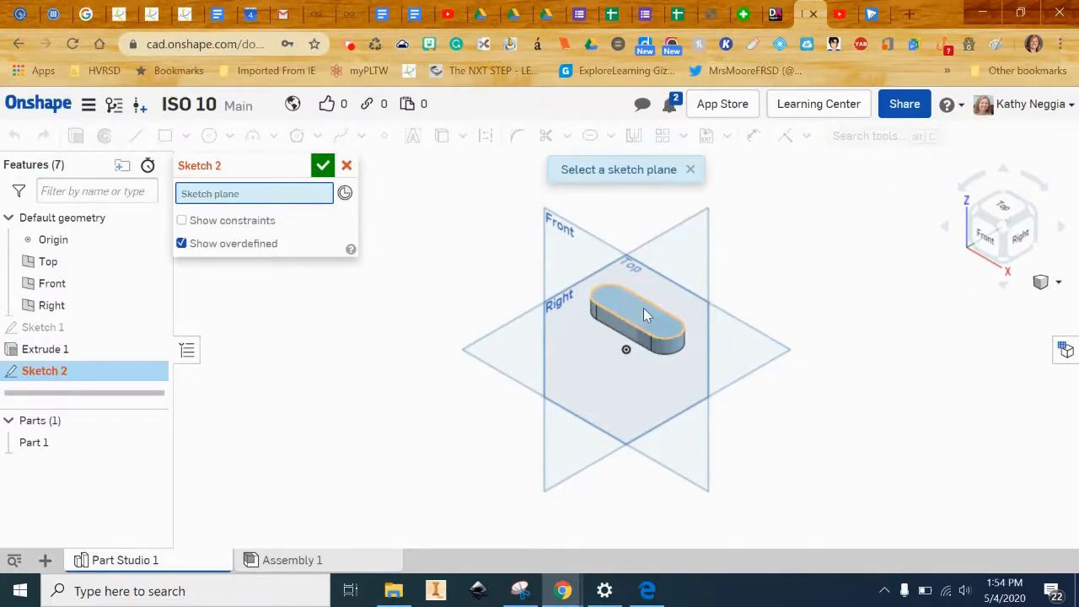
click(637, 317)
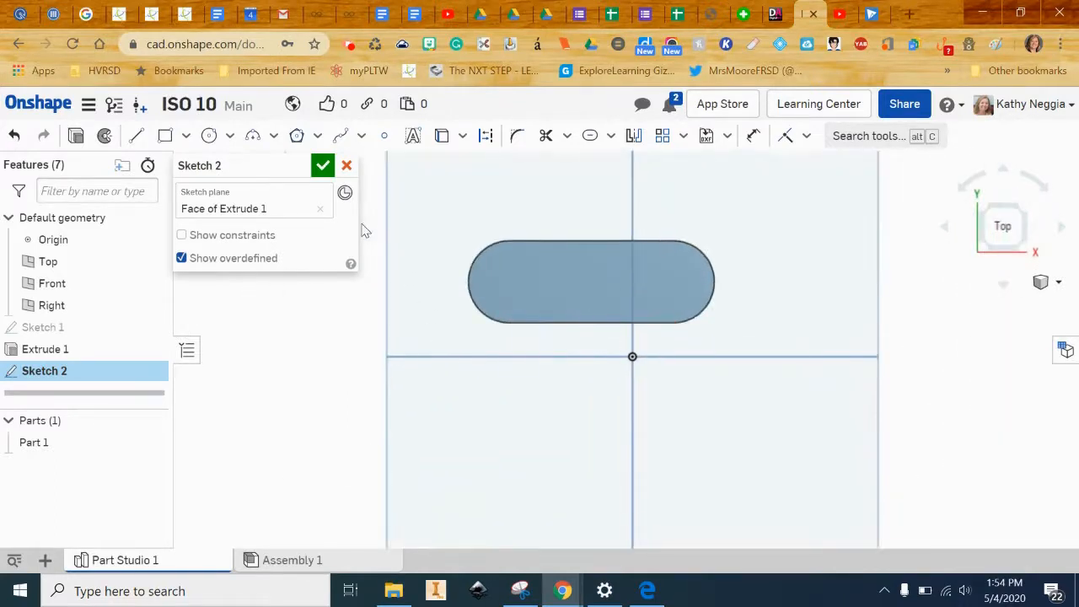
mouse_move(384, 135)
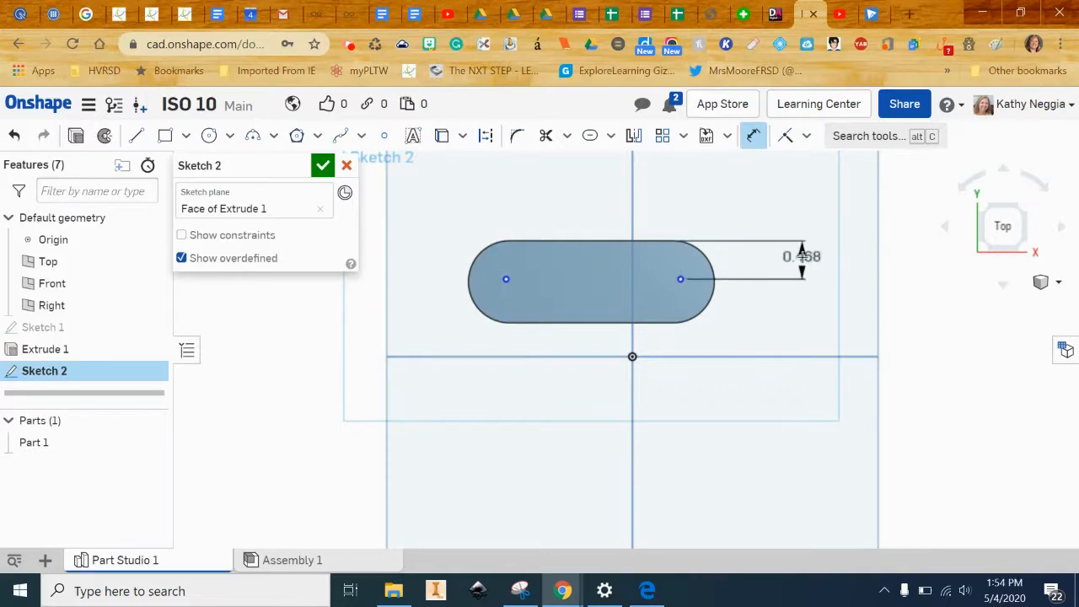
double_click(800, 256)
text(0.5)
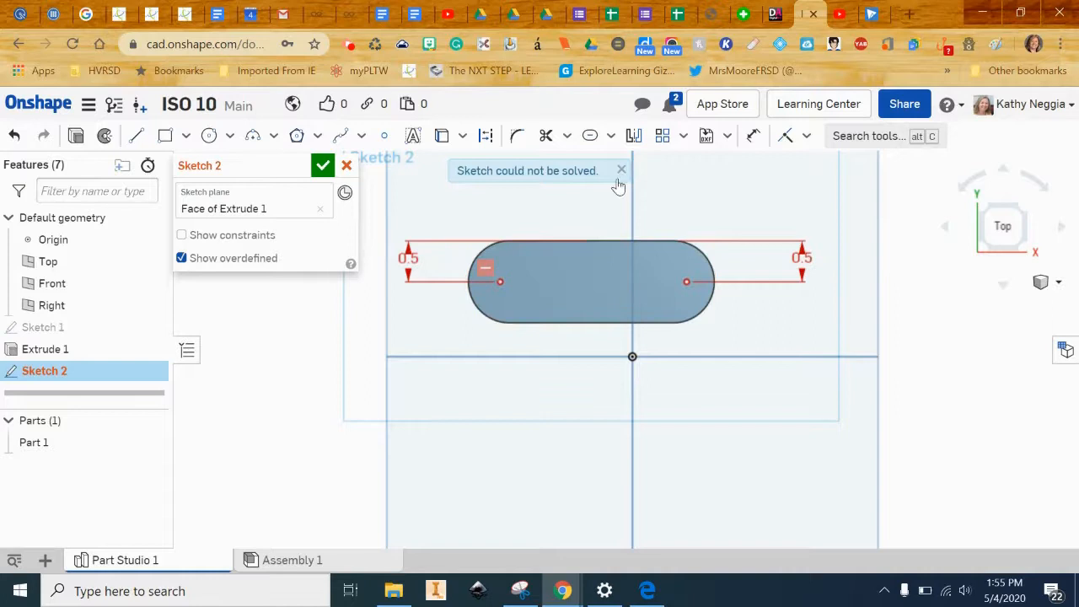
Step: Dimension the hole points 2 apart and 0.5 from the centreline, then finish Sketch 2
click(622, 168)
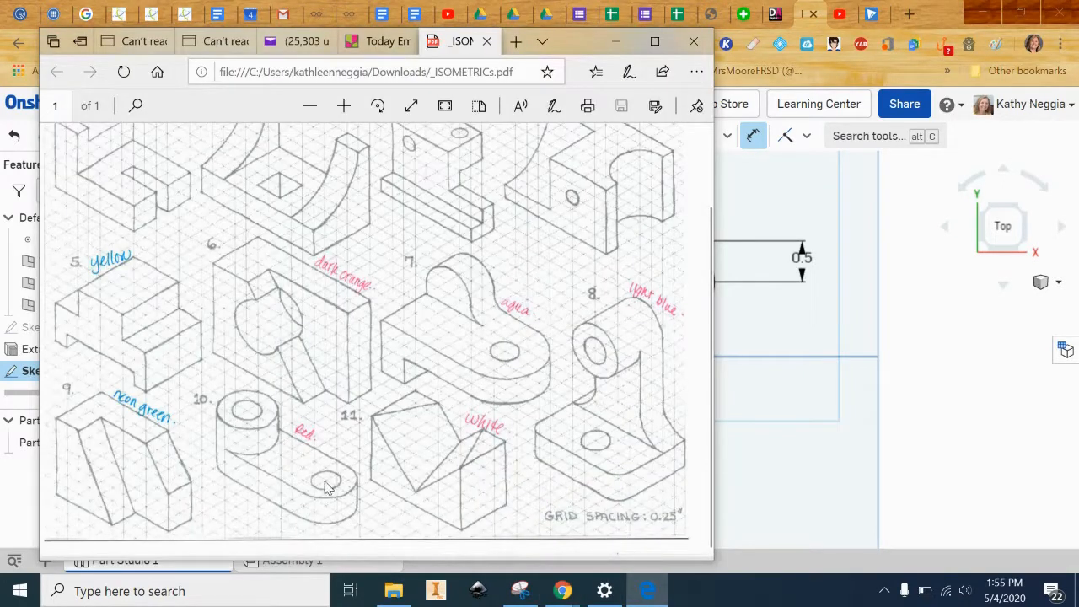
mouse_move(250, 418)
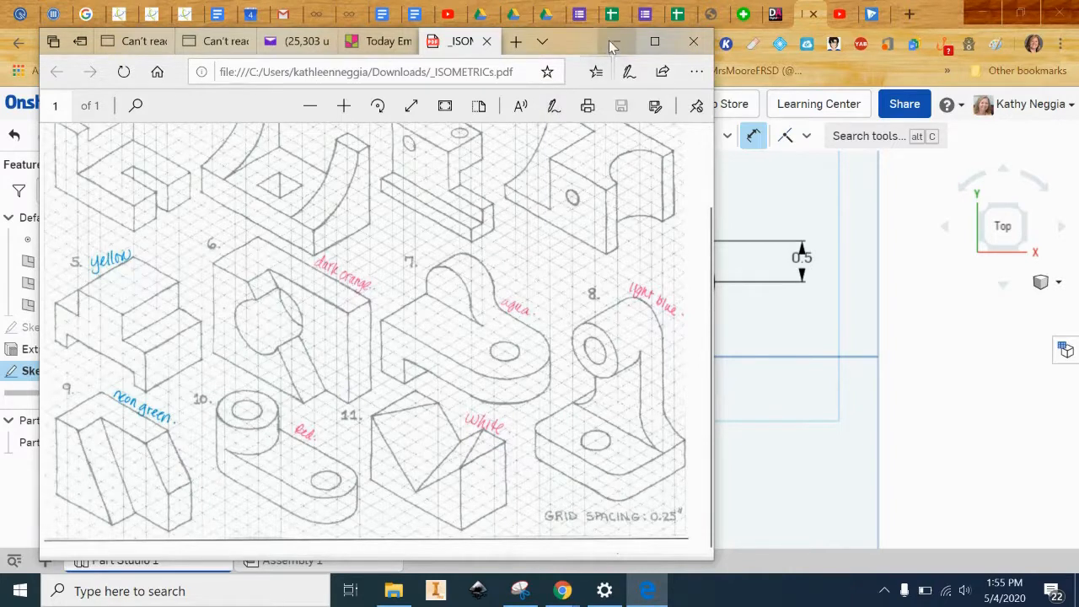
click(486, 40)
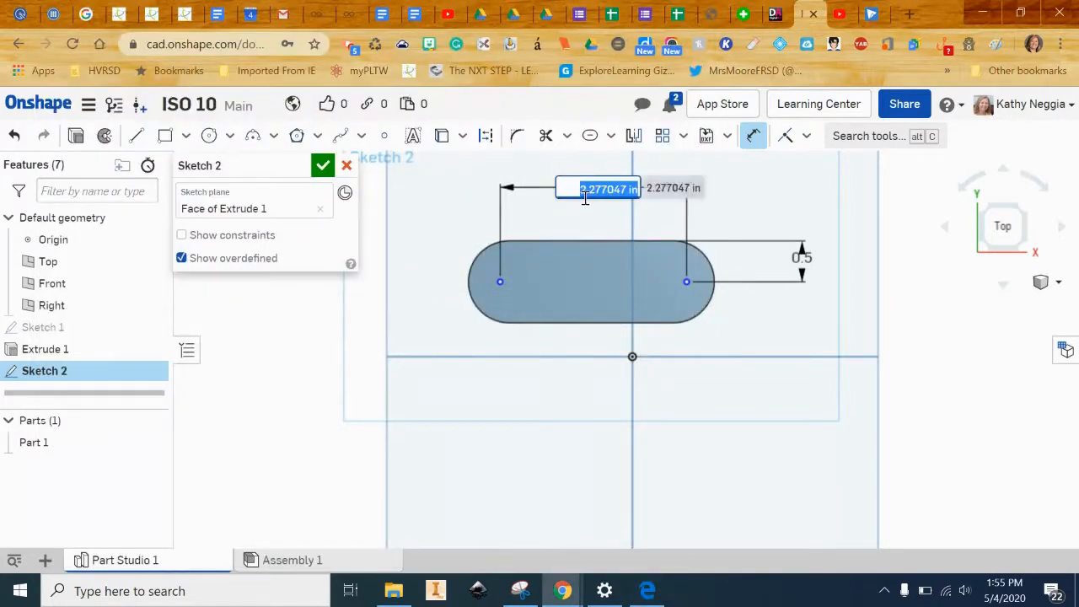
text(2)
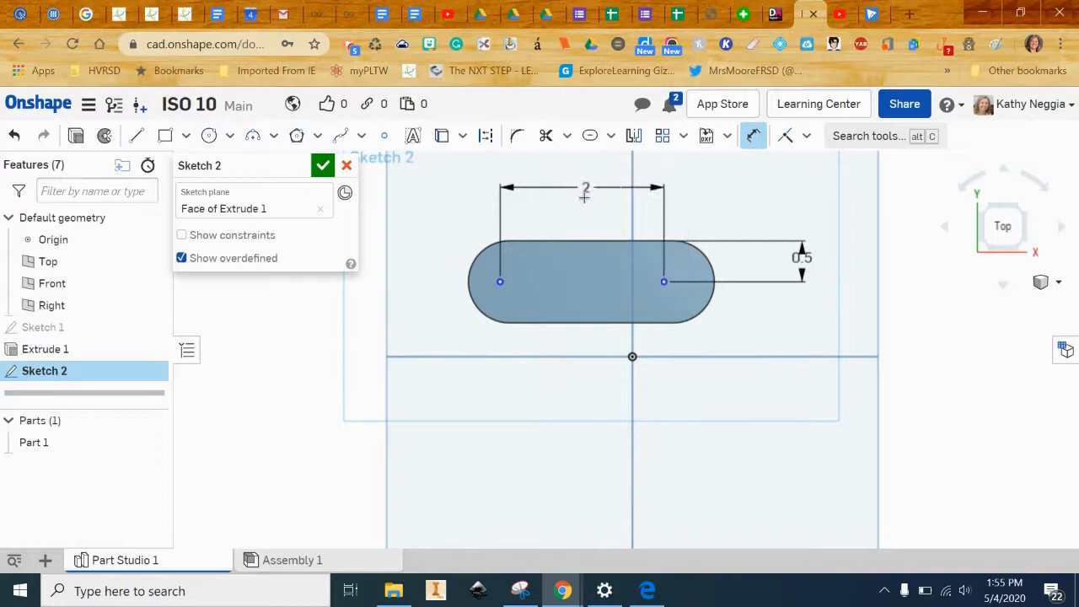
mouse_move(752, 274)
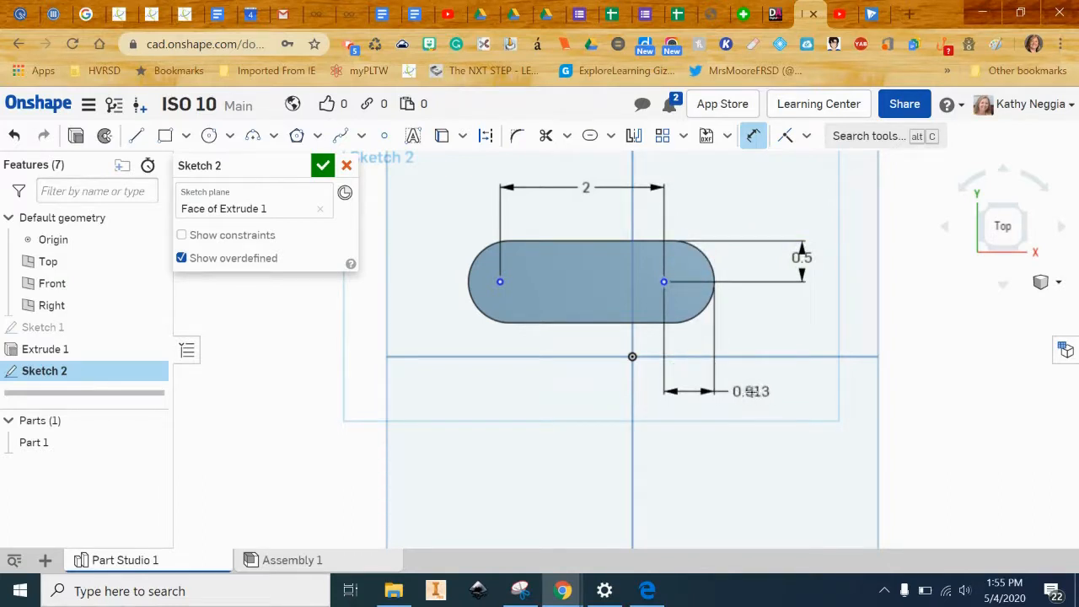
double_click(751, 391)
text(0.5)
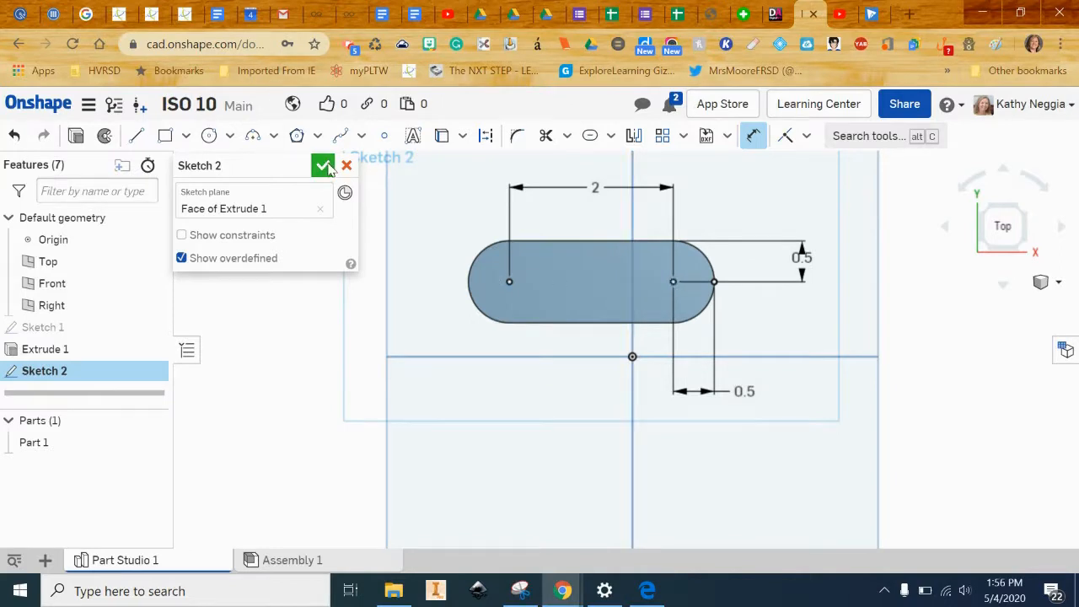
click(324, 165)
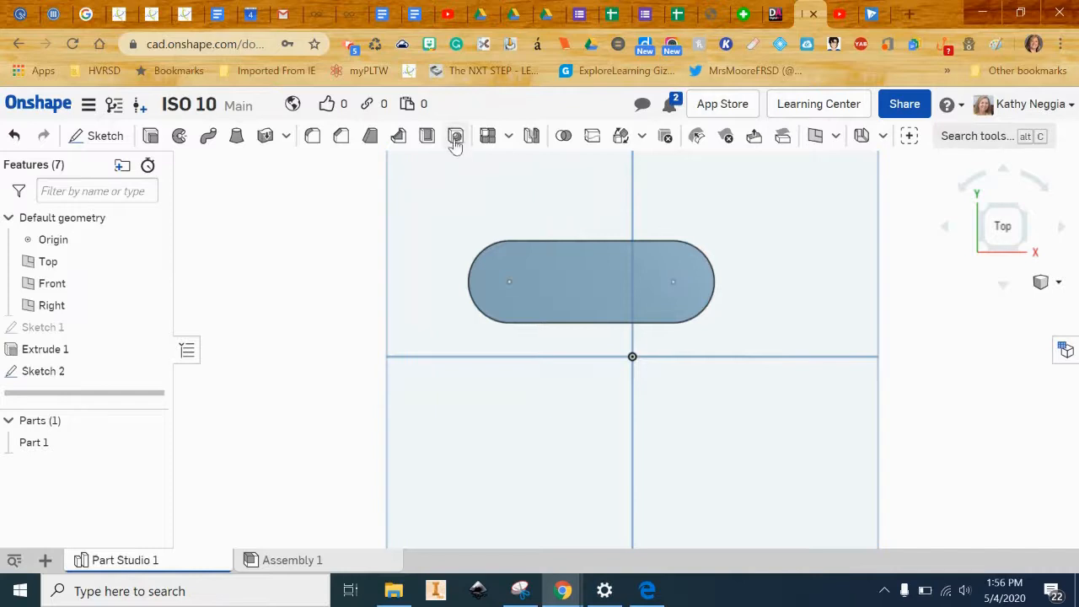
Step: Add 0.5 in through holes at both Sketch 2 points and view the part isometrically
click(455, 135)
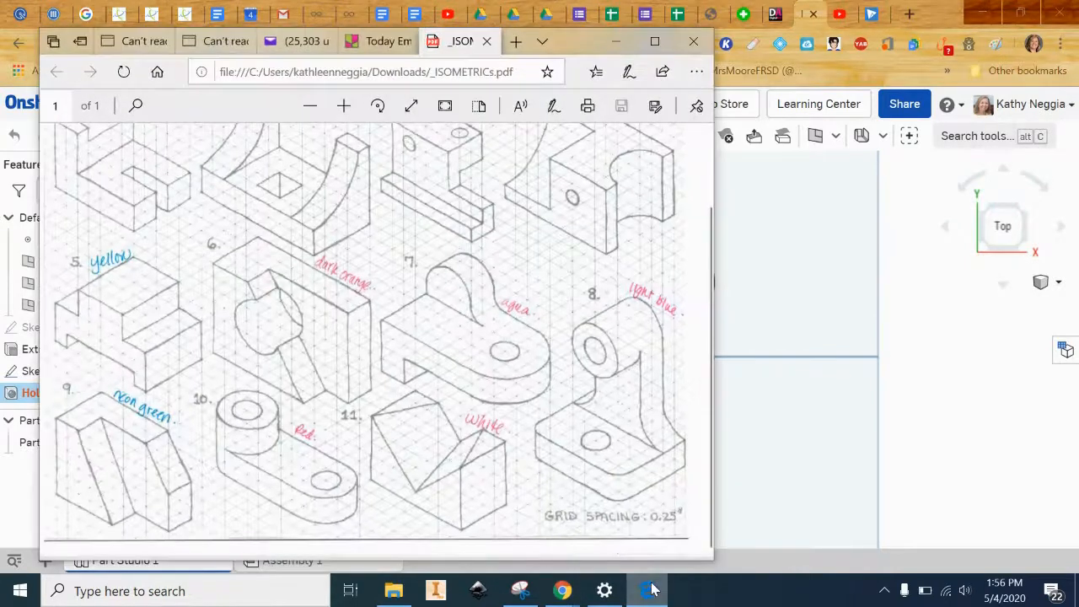
mouse_move(337, 492)
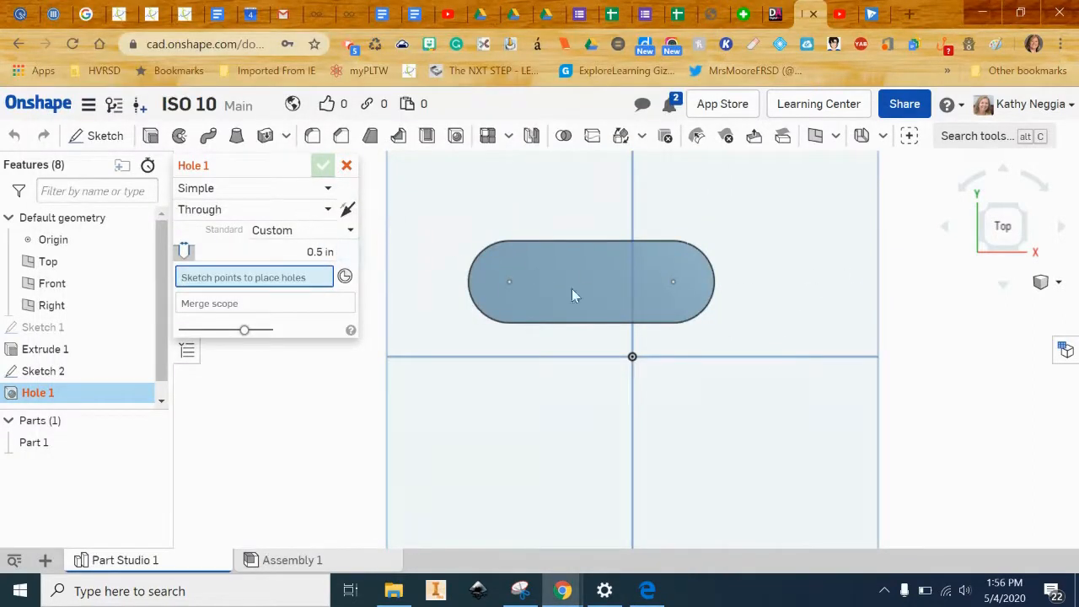
click(673, 281)
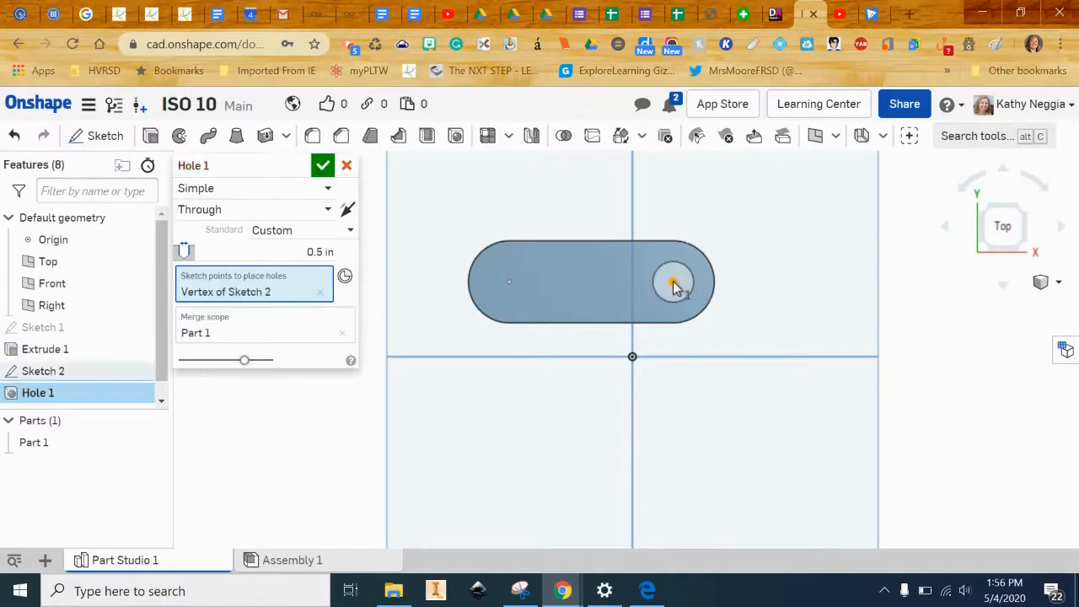
click(509, 284)
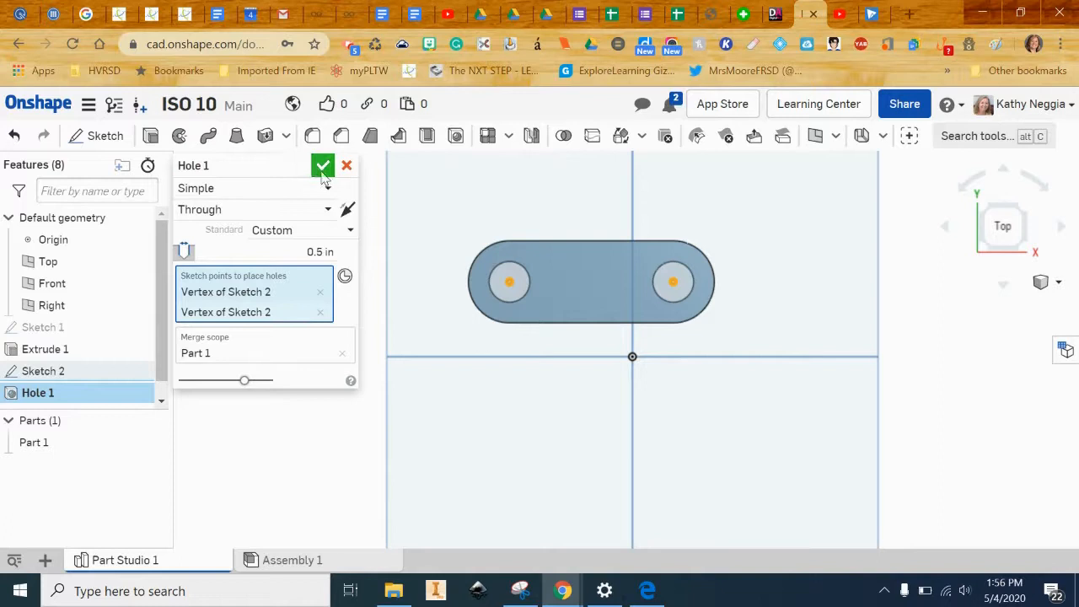
click(322, 165)
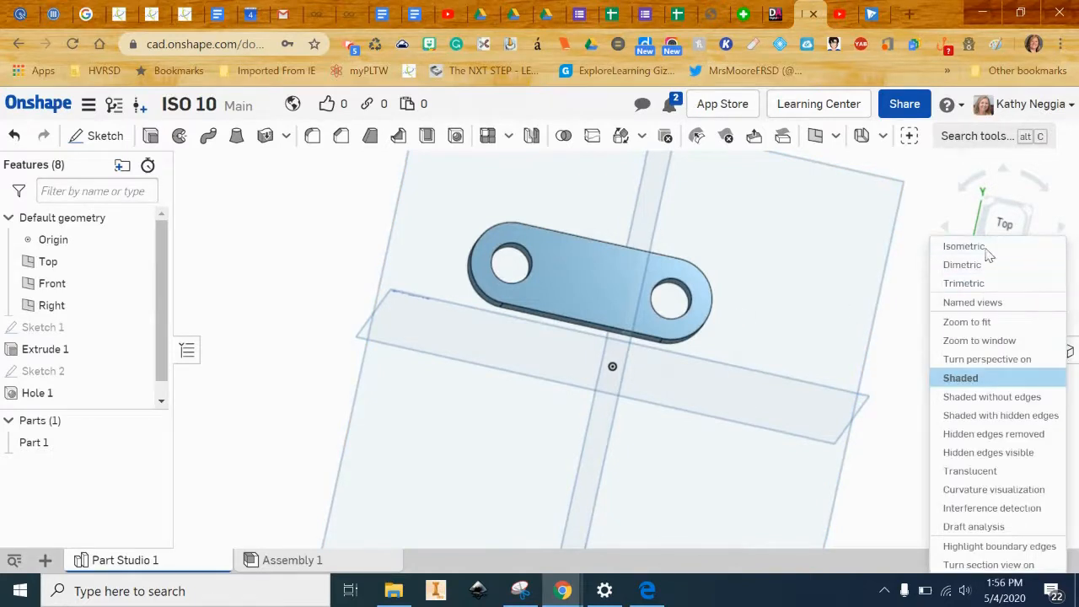
click(965, 246)
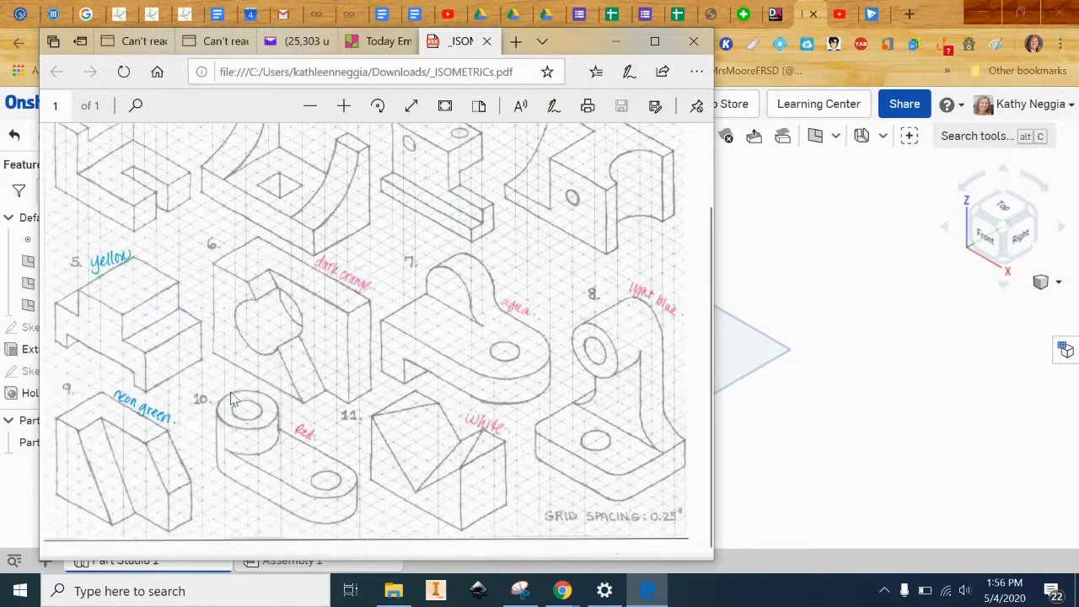
mouse_move(253, 395)
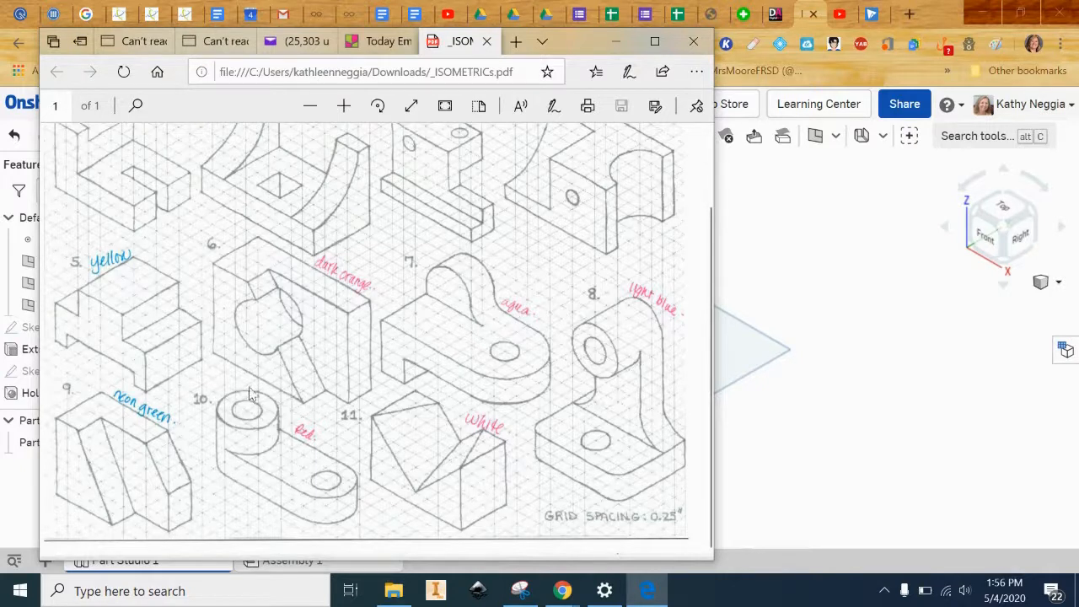
mouse_move(226, 388)
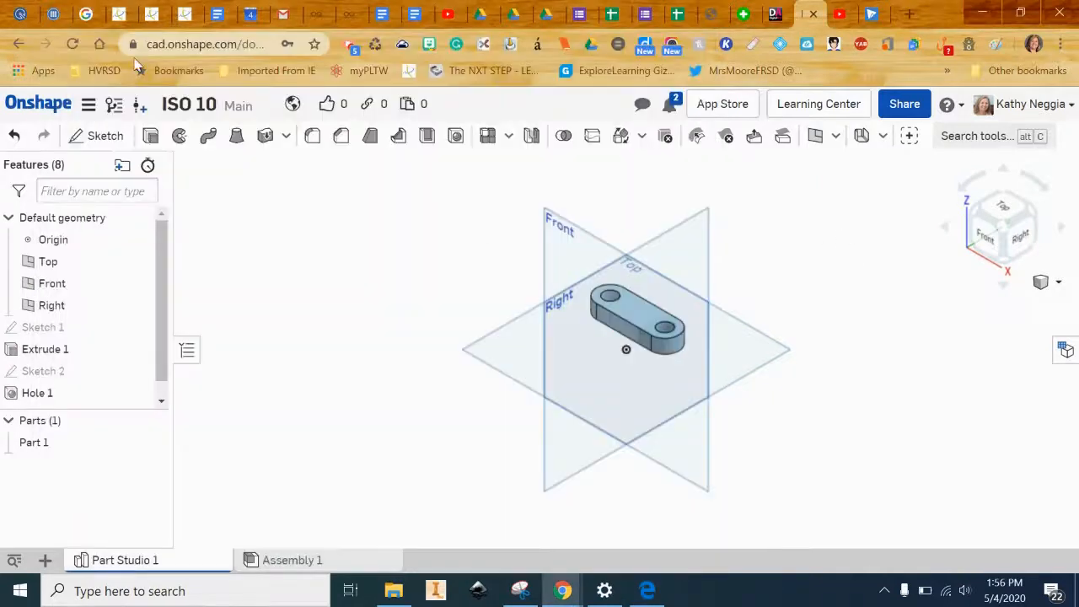
Step: Sketch a circle around the left hole on the block's top face and finish Sketch 3
click(104, 134)
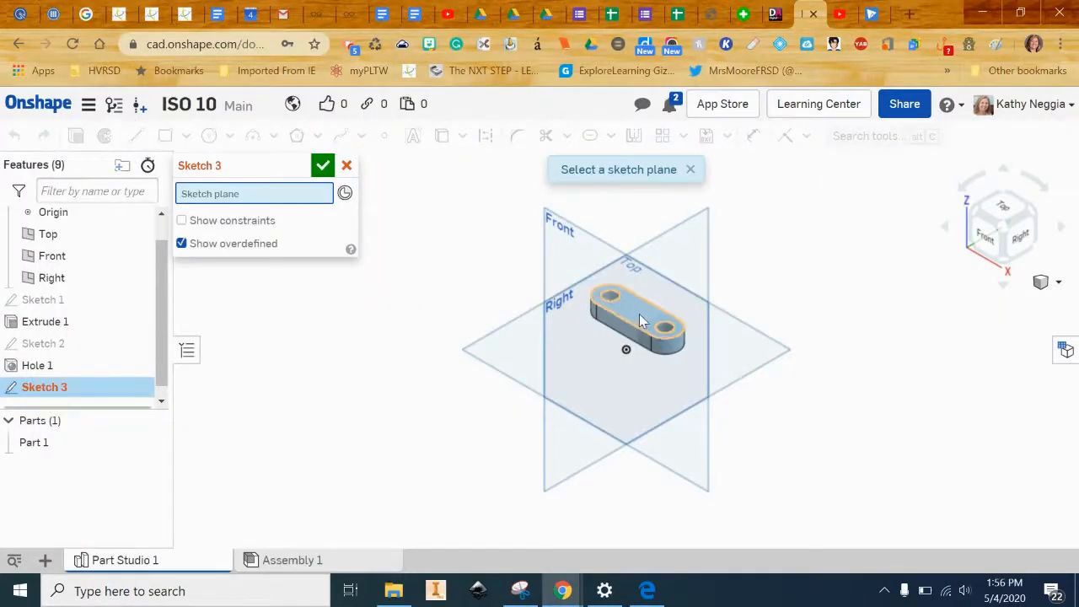
click(637, 317)
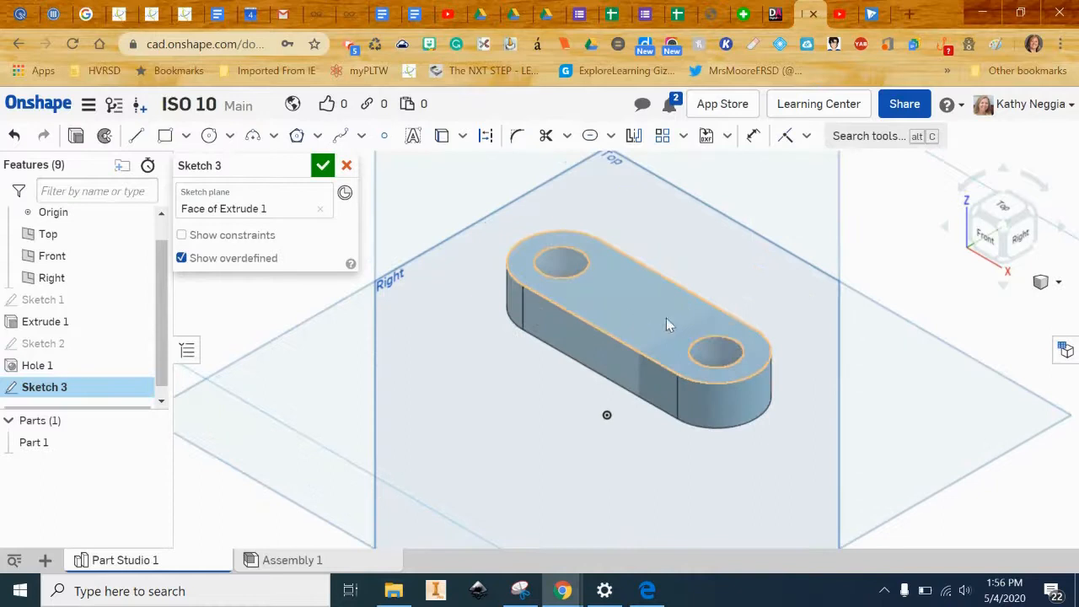
click(1002, 226)
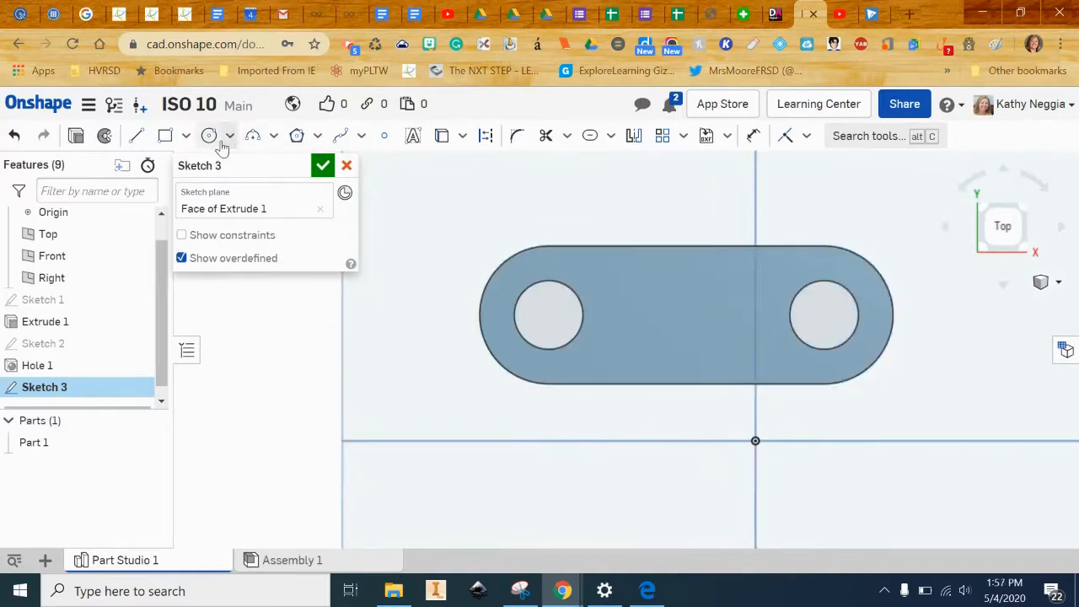
click(209, 135)
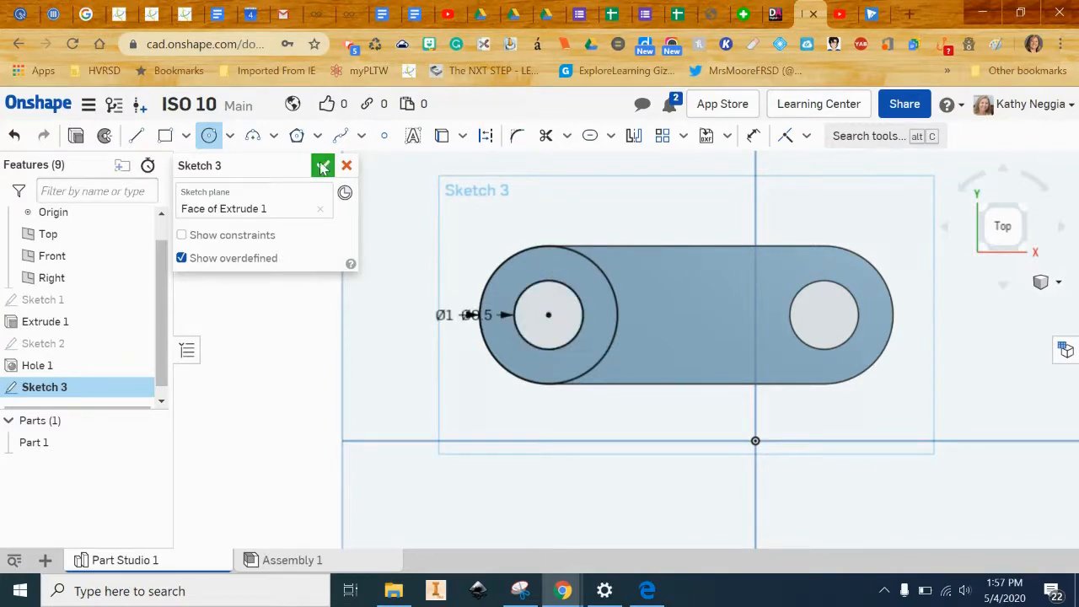
click(324, 165)
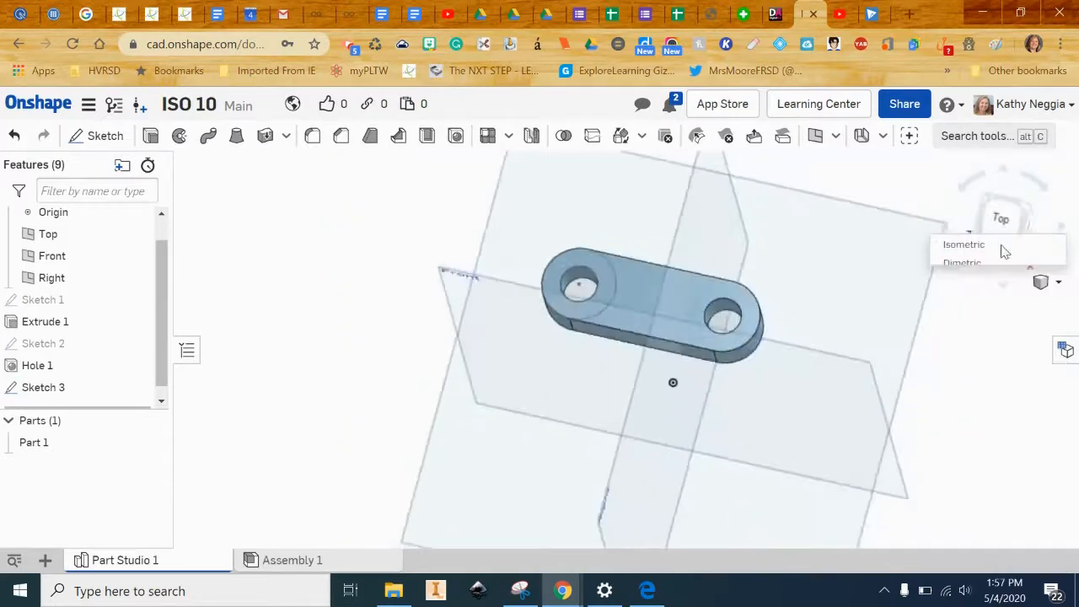
Step: Extrude the Sketch 3 ring 0.5 in with Add so the boss merges into Part 1
click(964, 244)
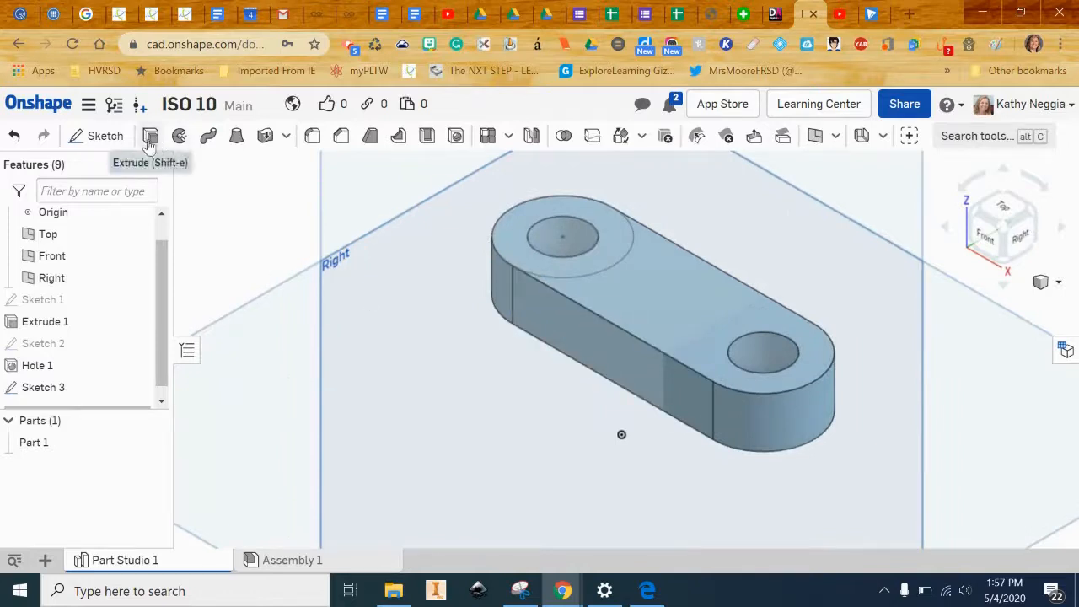
click(150, 134)
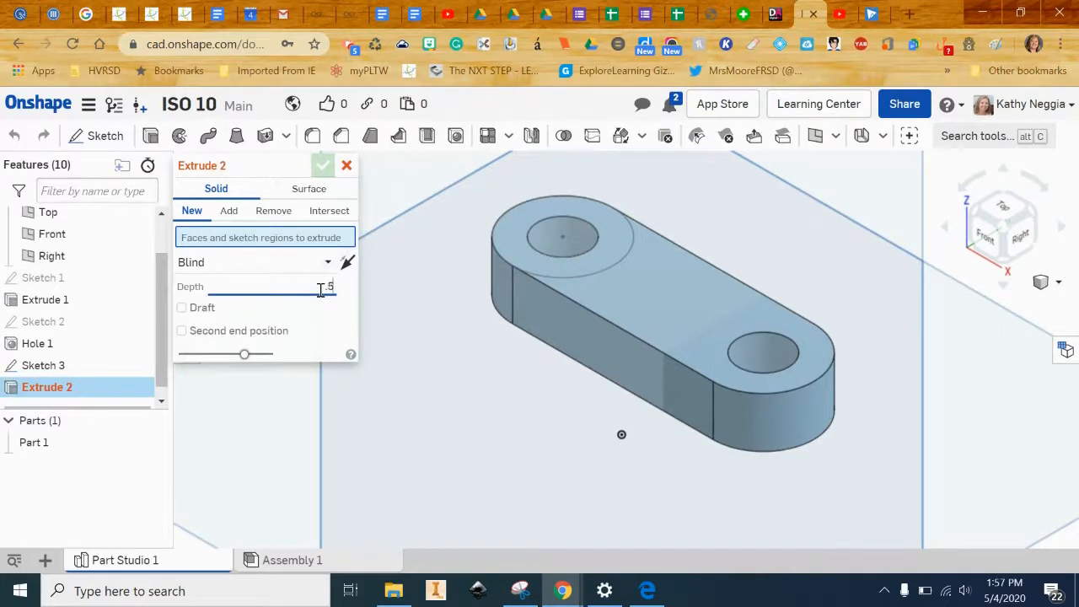
click(563, 236)
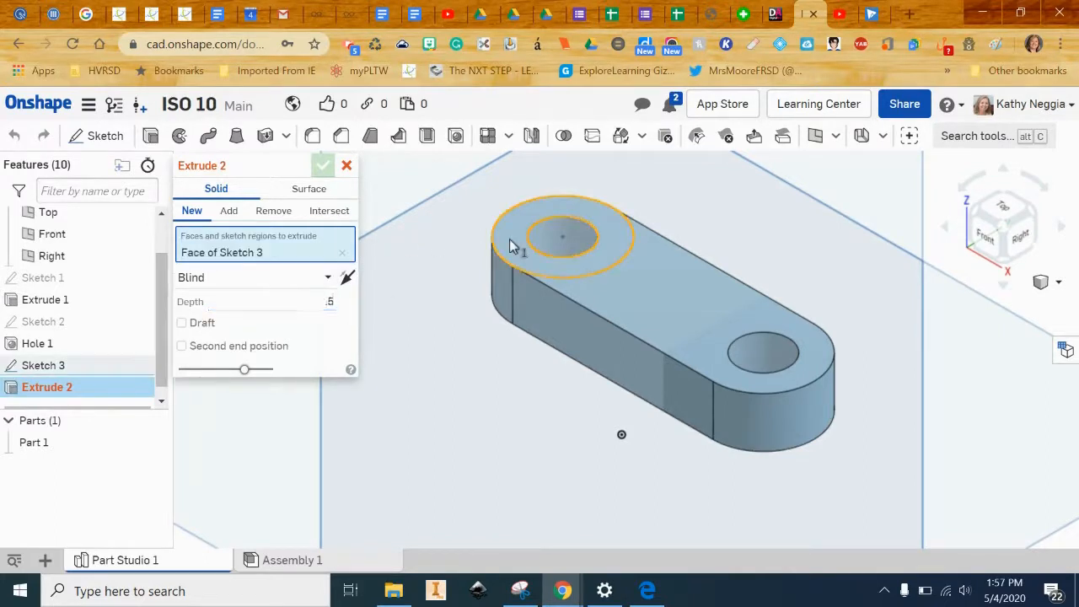
click(230, 209)
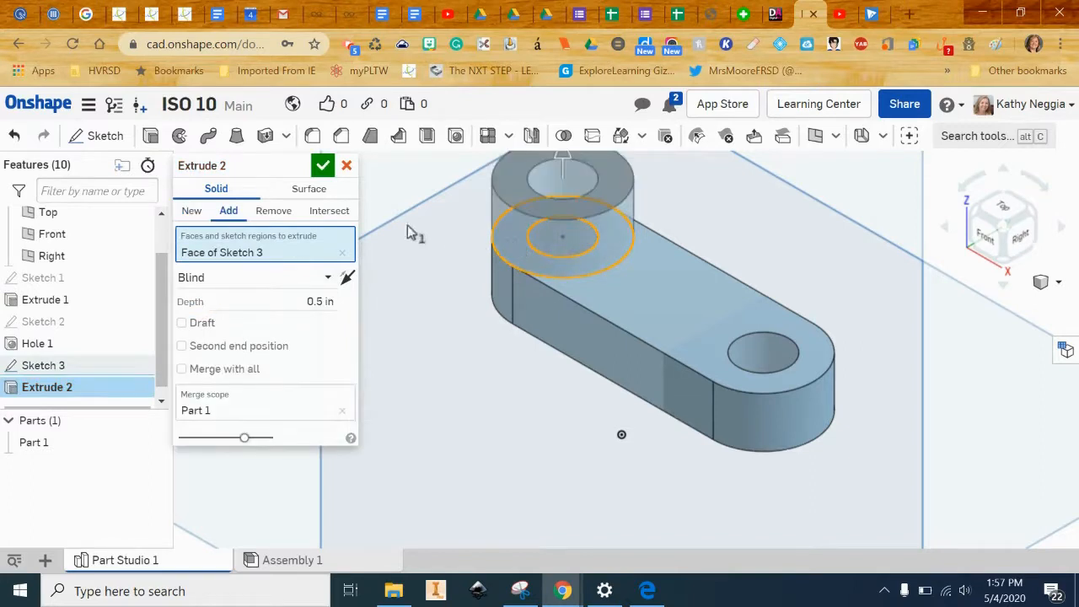
click(324, 165)
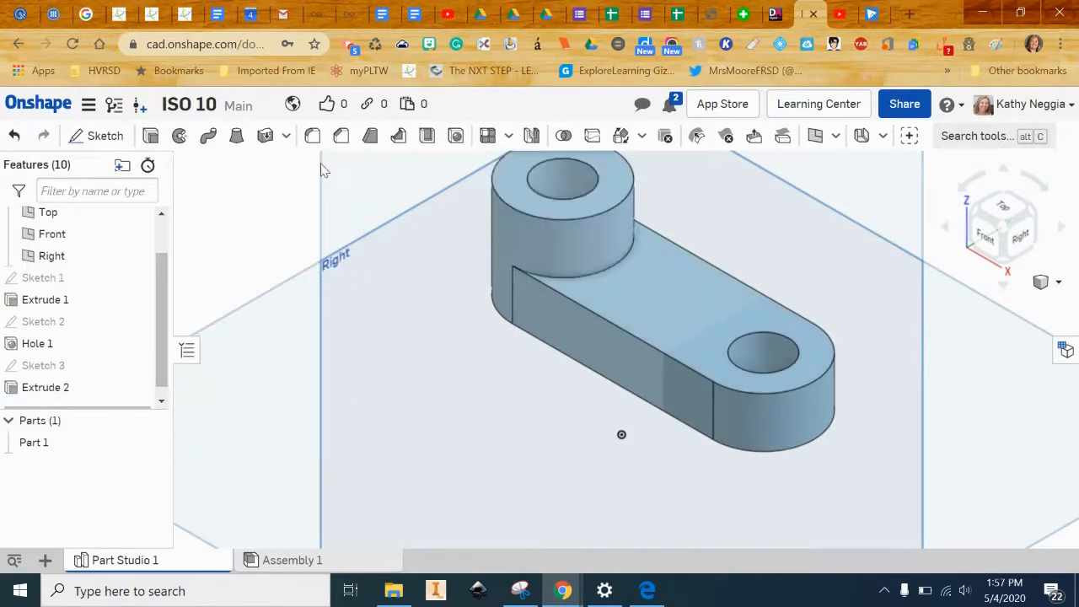